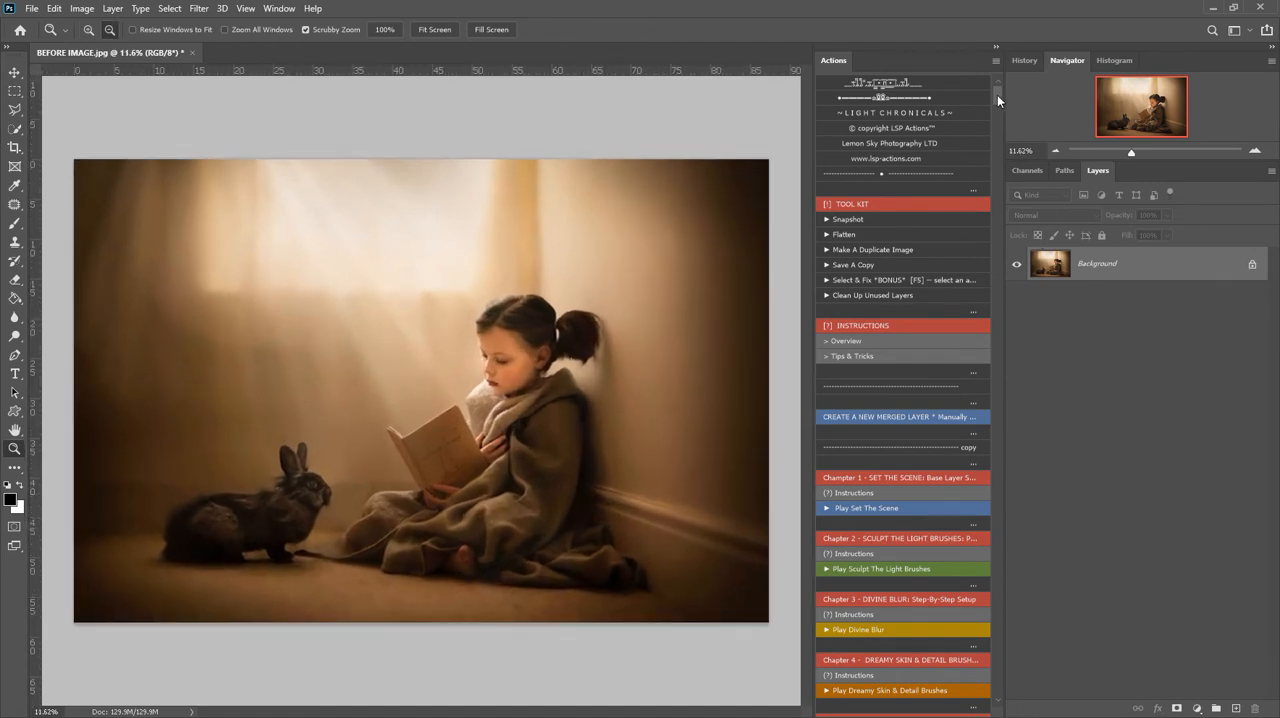
# - Run the Add a Texture action and continue past its instructions message
pyautogui.scroll(-3)
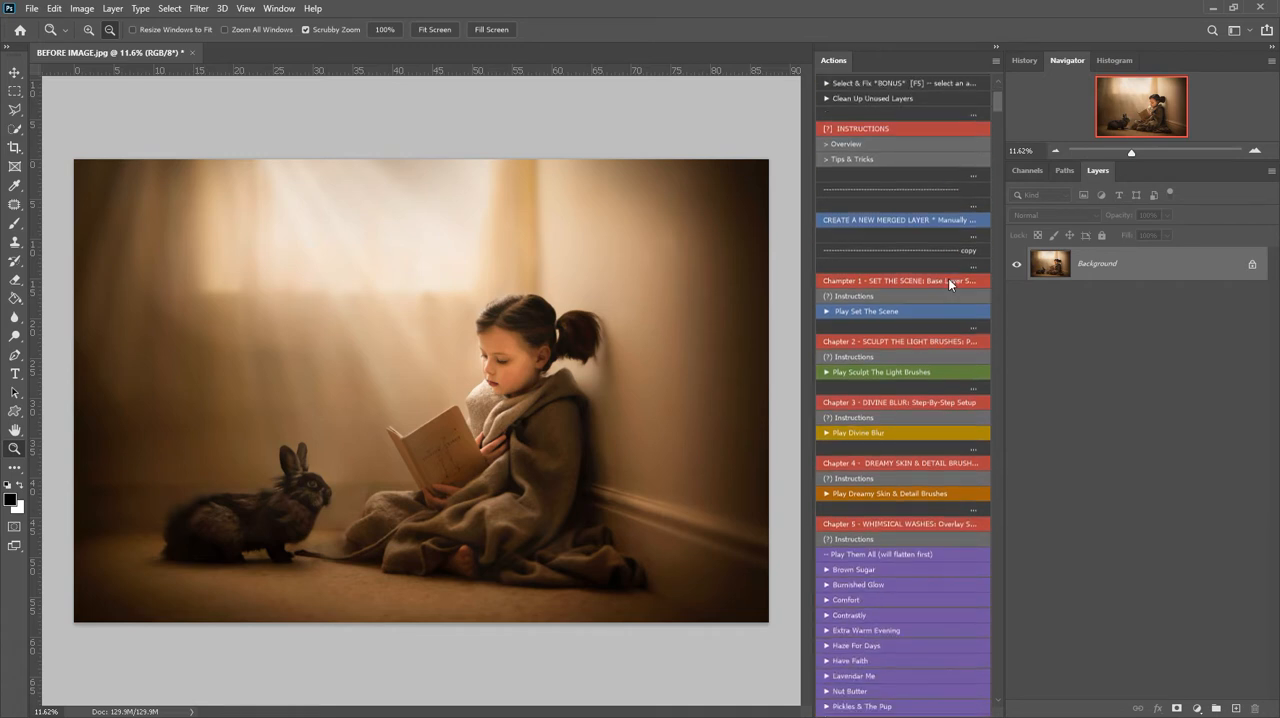
pyautogui.scroll(-3)
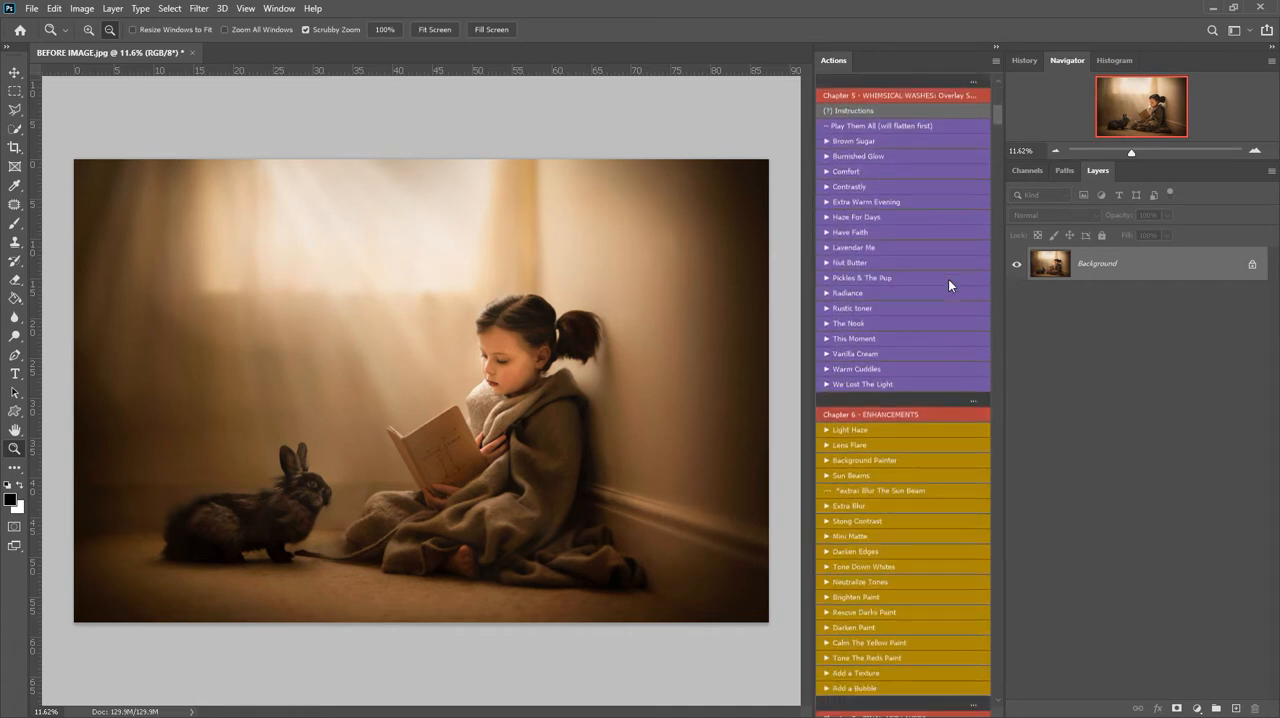
pyautogui.scroll(-3)
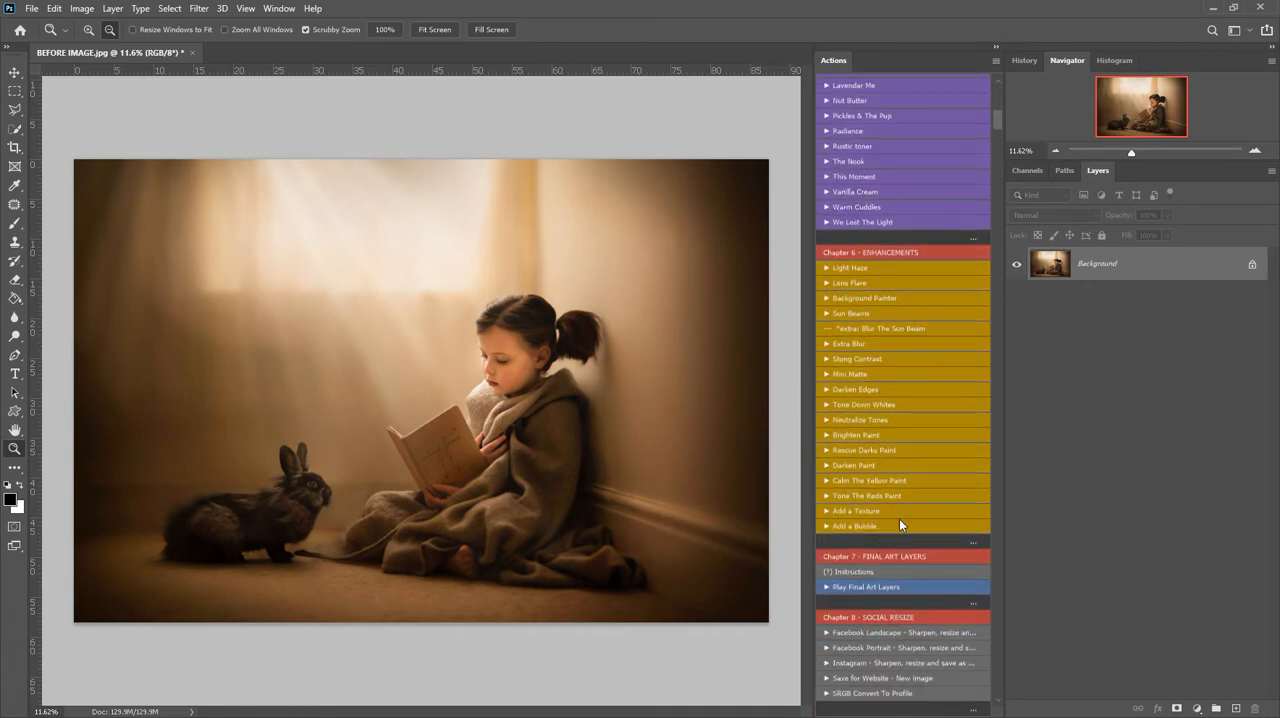
pyautogui.moveTo(860, 528)
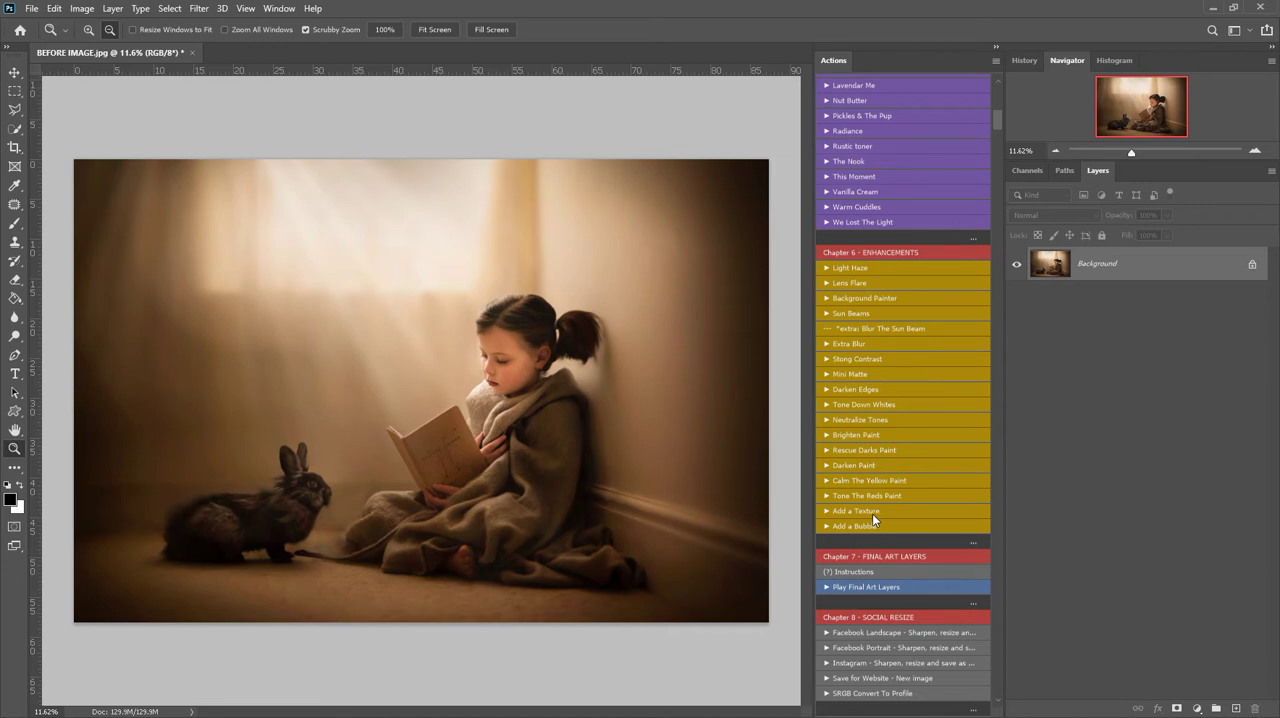
pyautogui.moveTo(876, 448)
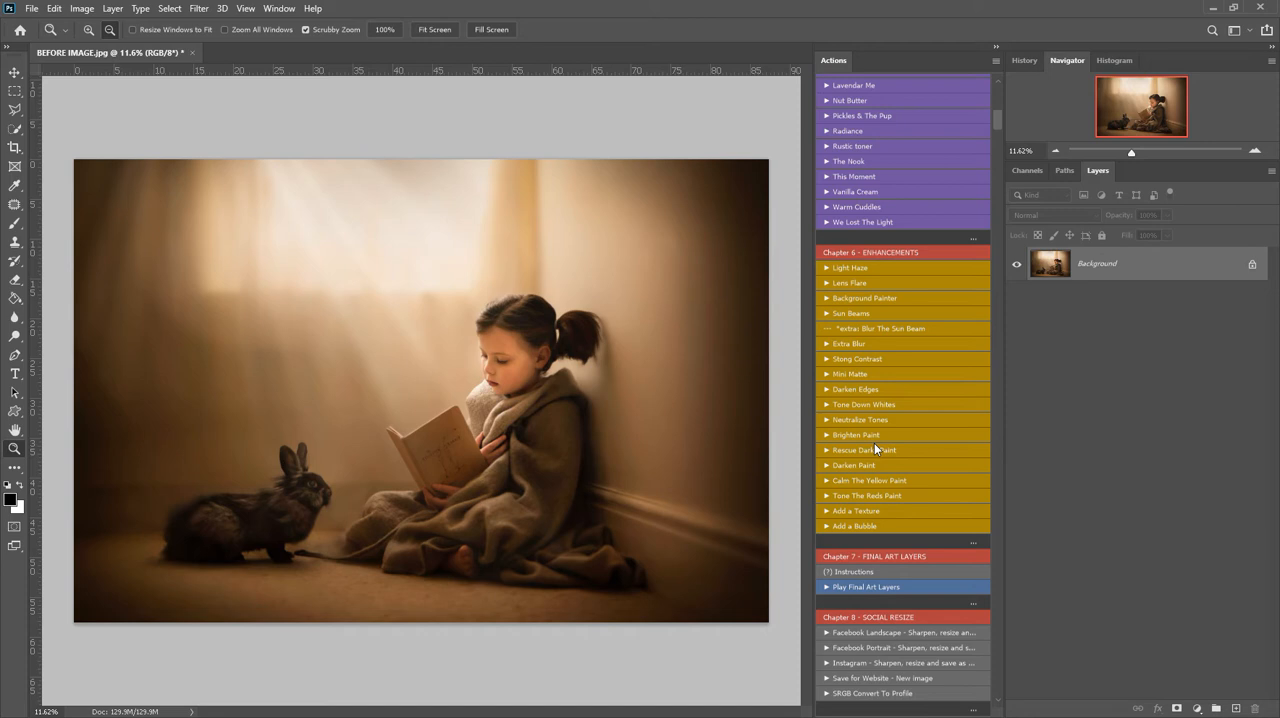
pyautogui.click(858, 510)
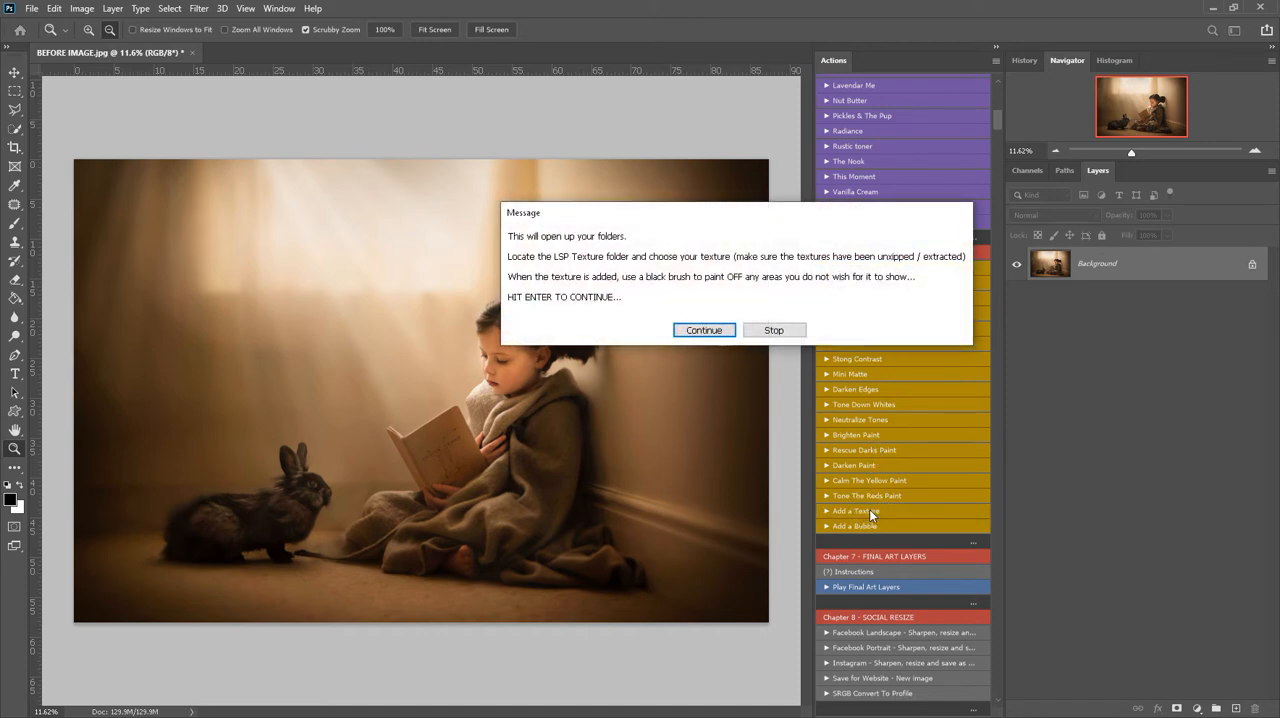
pyautogui.click(704, 330)
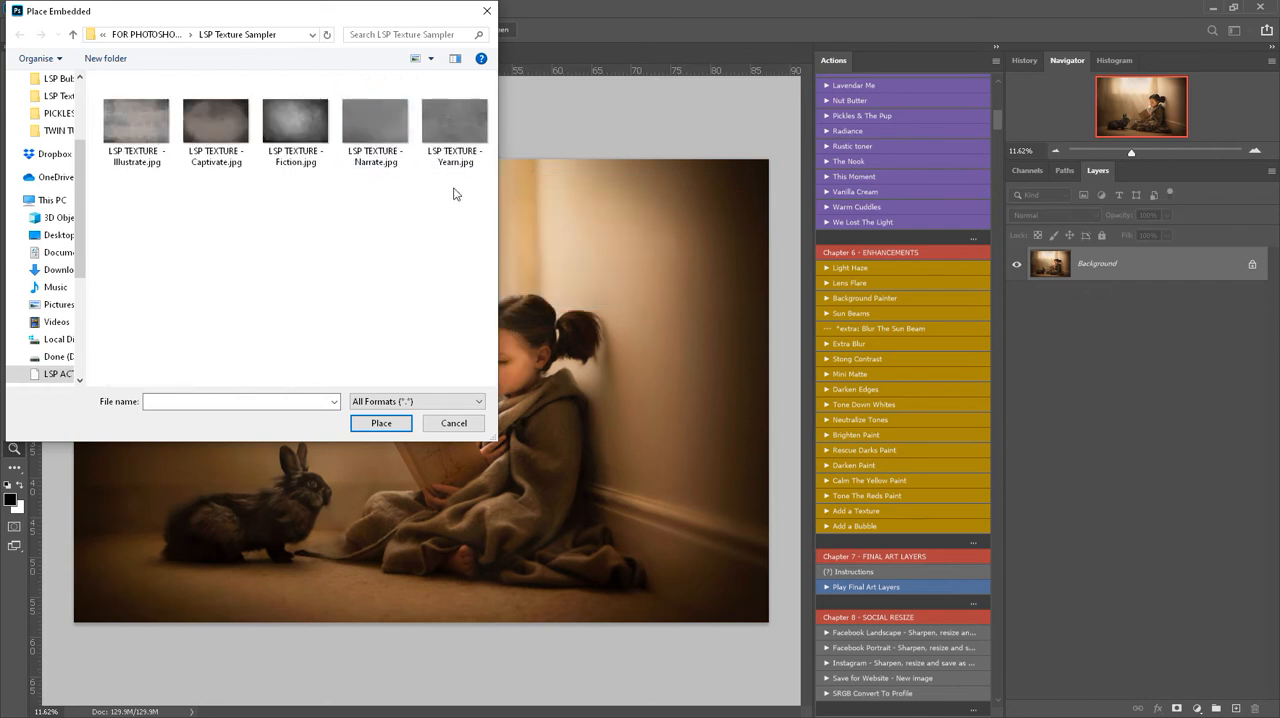
pyautogui.moveTo(384, 256)
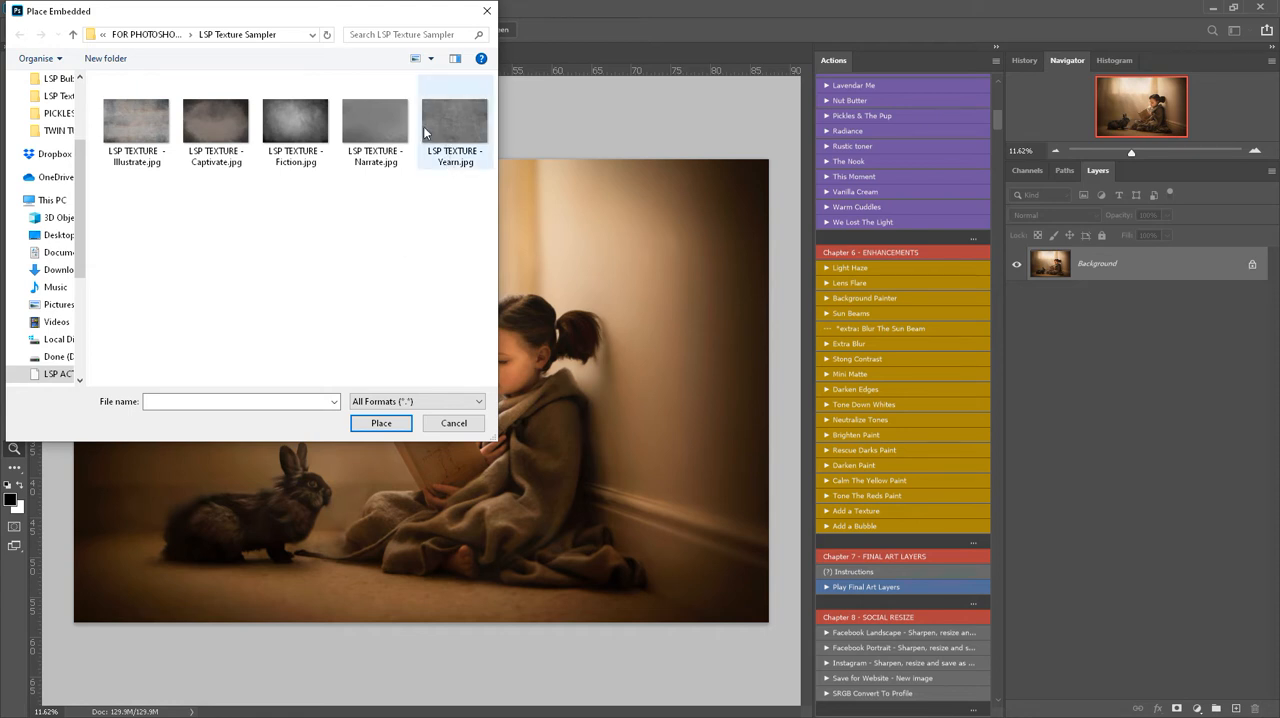
# - Choose LSP TEXTURE - Narrate.jpg in the LSP Texture Sampler folder
pyautogui.click(384, 120)
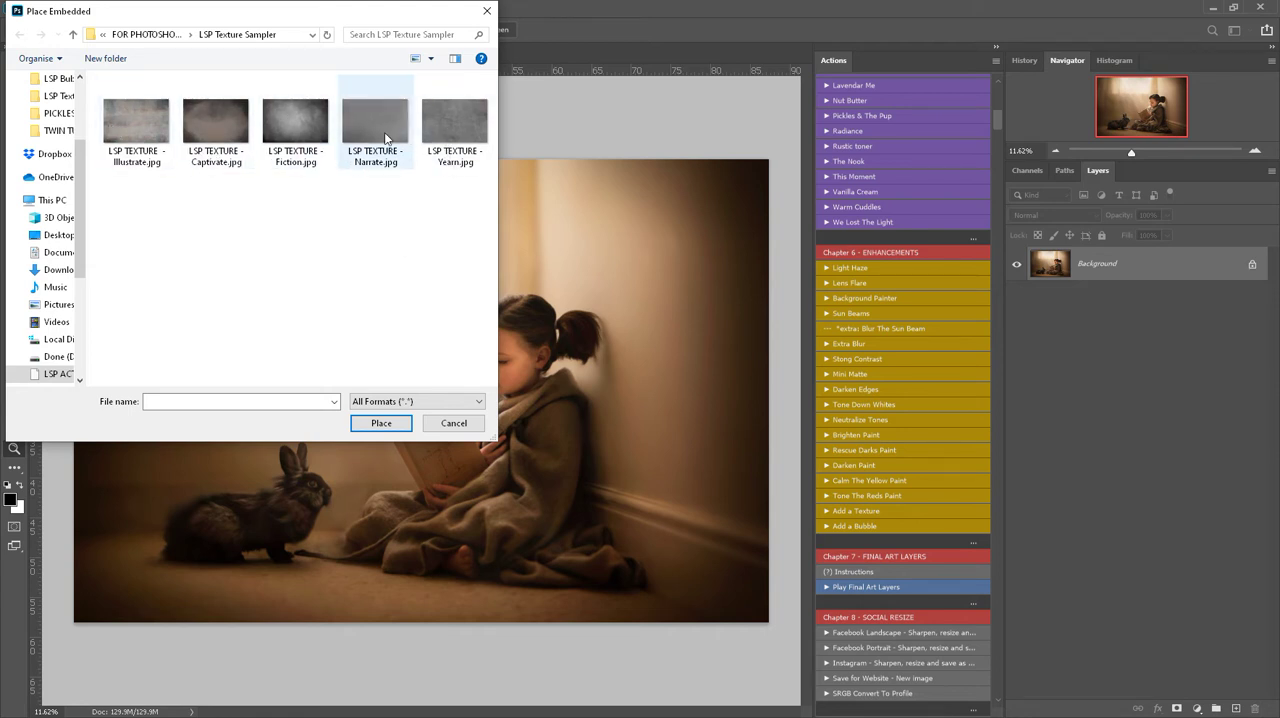
pyautogui.click(296, 120)
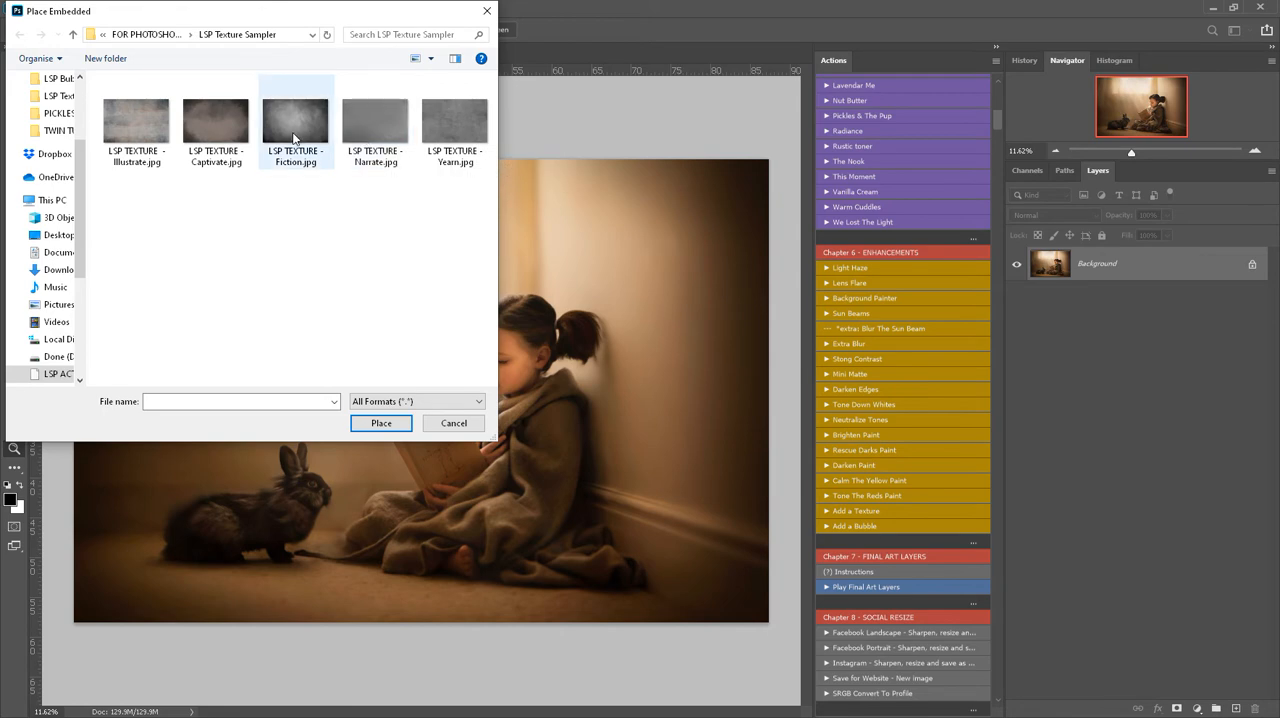
pyautogui.click(380, 120)
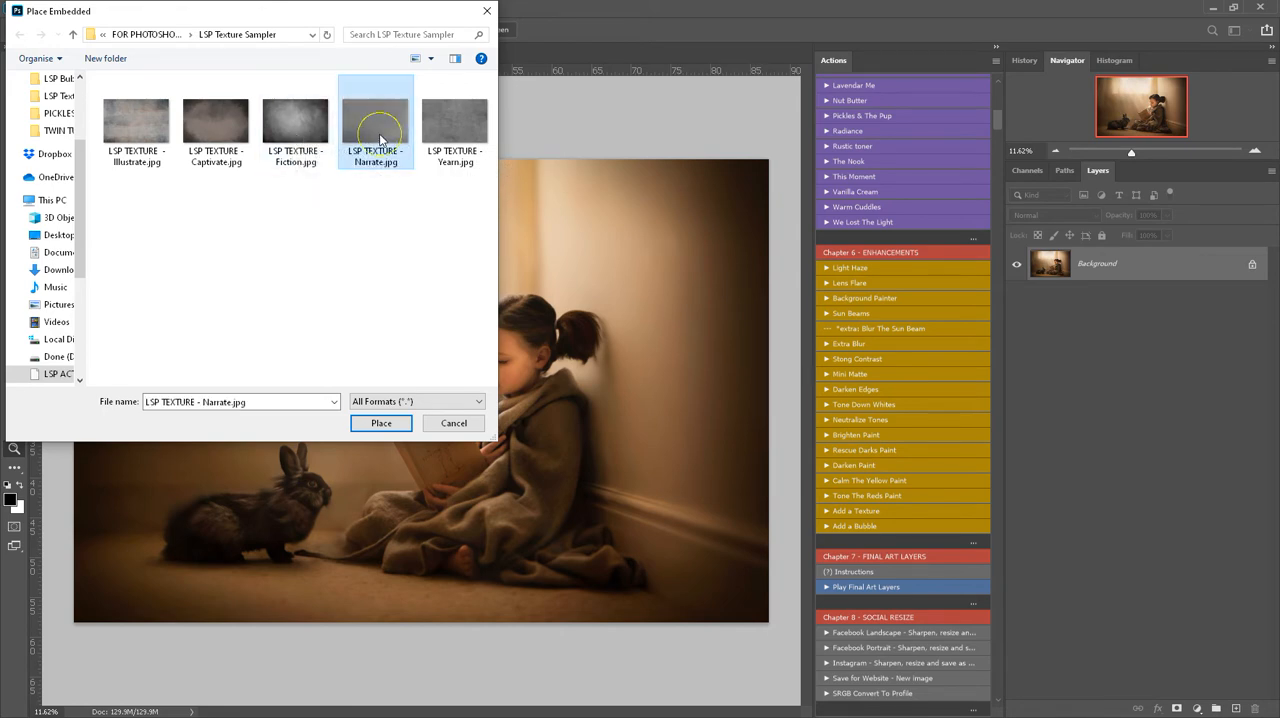
# - Place the Narrate texture and stretch it to fill the whole photo
pyautogui.click(380, 424)
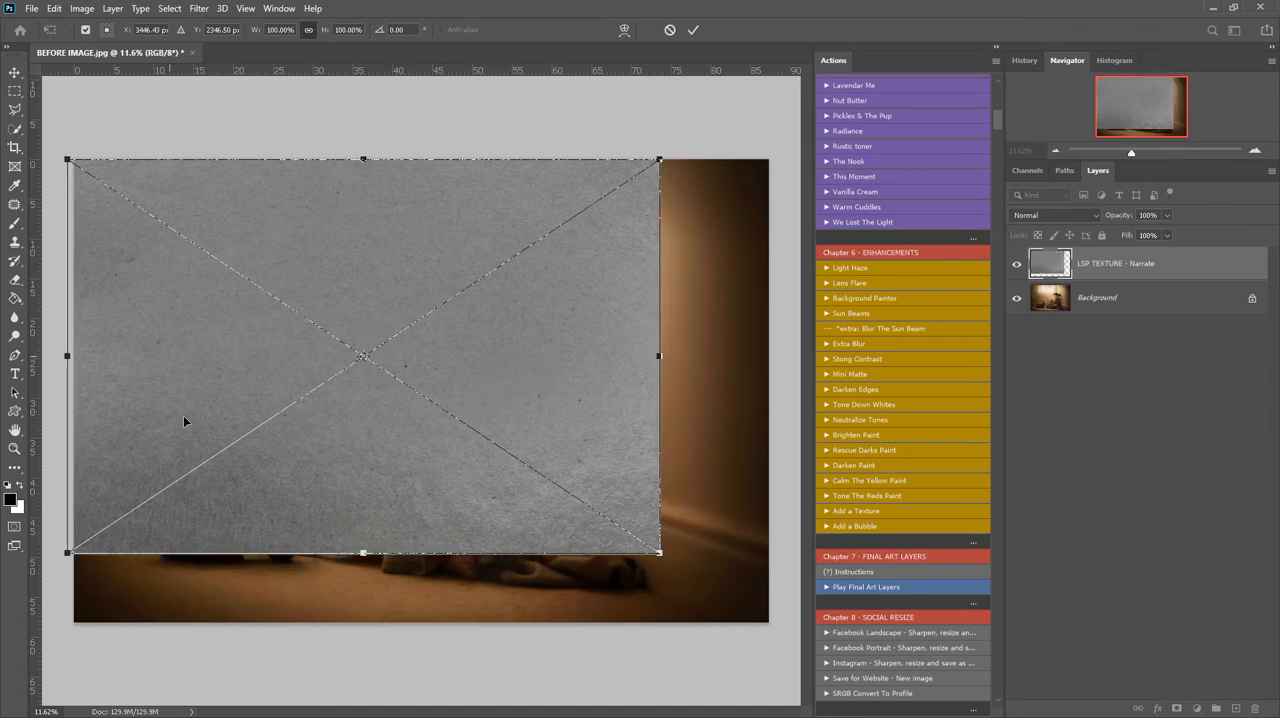
pyautogui.moveTo(660, 552); pyautogui.dragTo(712, 588)
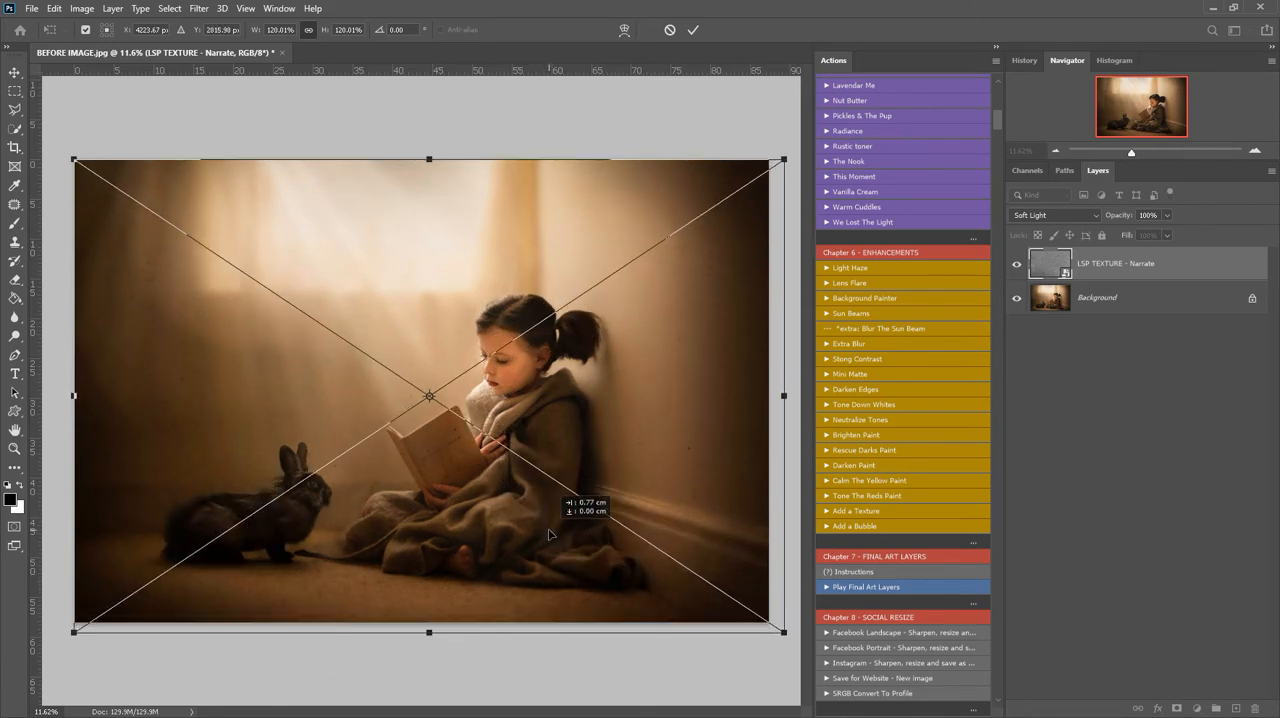
pyautogui.moveTo(72, 160); pyautogui.dragTo(44, 136)
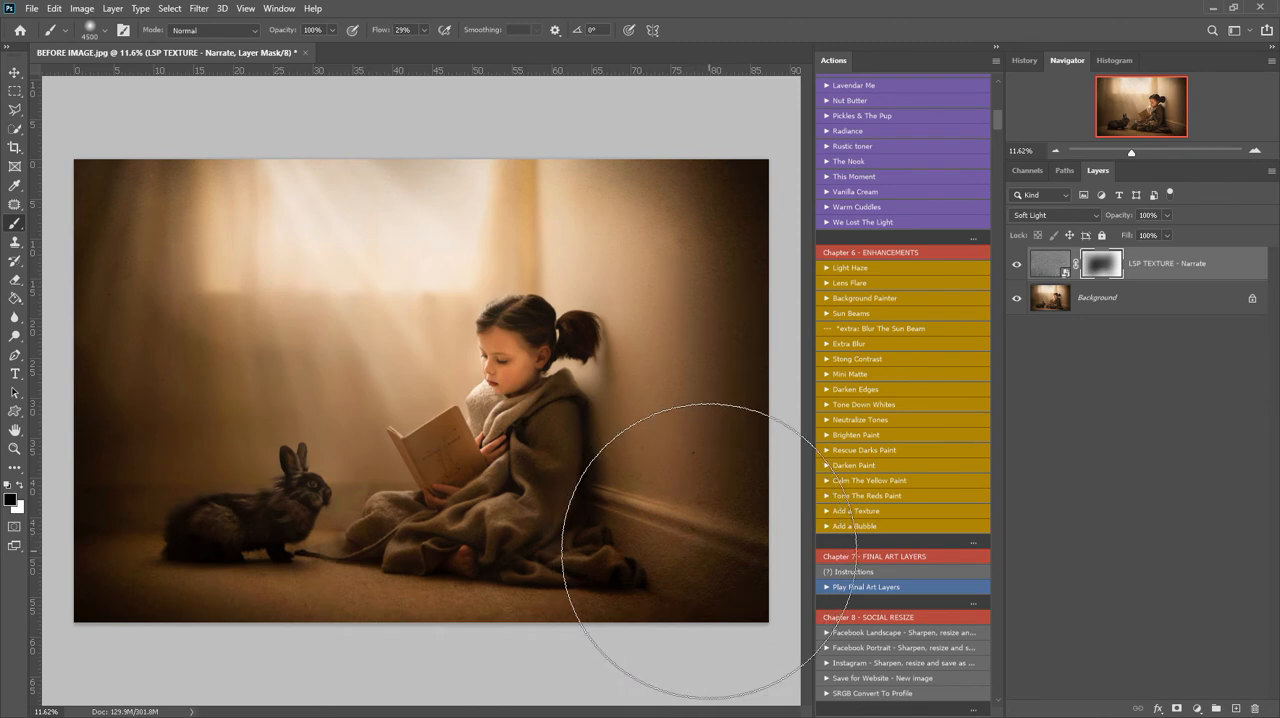
pyautogui.moveTo(460, 336)
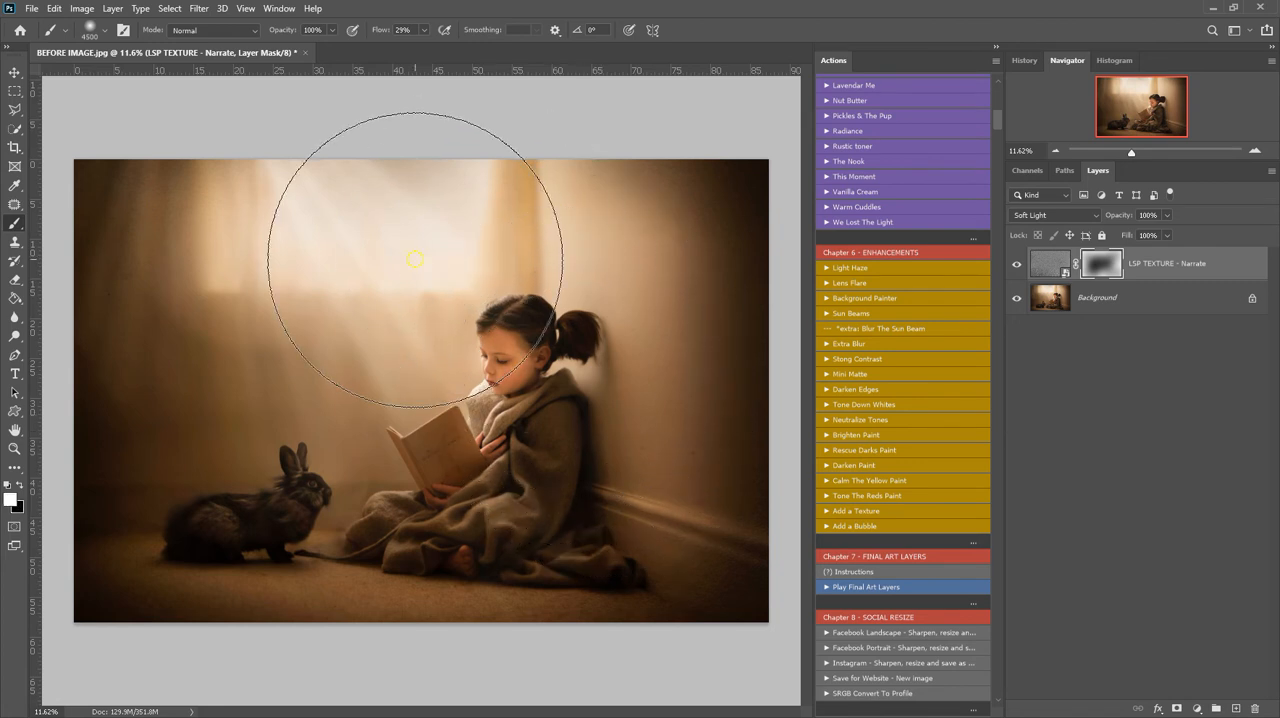
# - Paint soft black on the mask over the window light, then toggle the texture layer's visibility to compare
pyautogui.moveTo(416, 258); pyautogui.dragTo(378, 214)
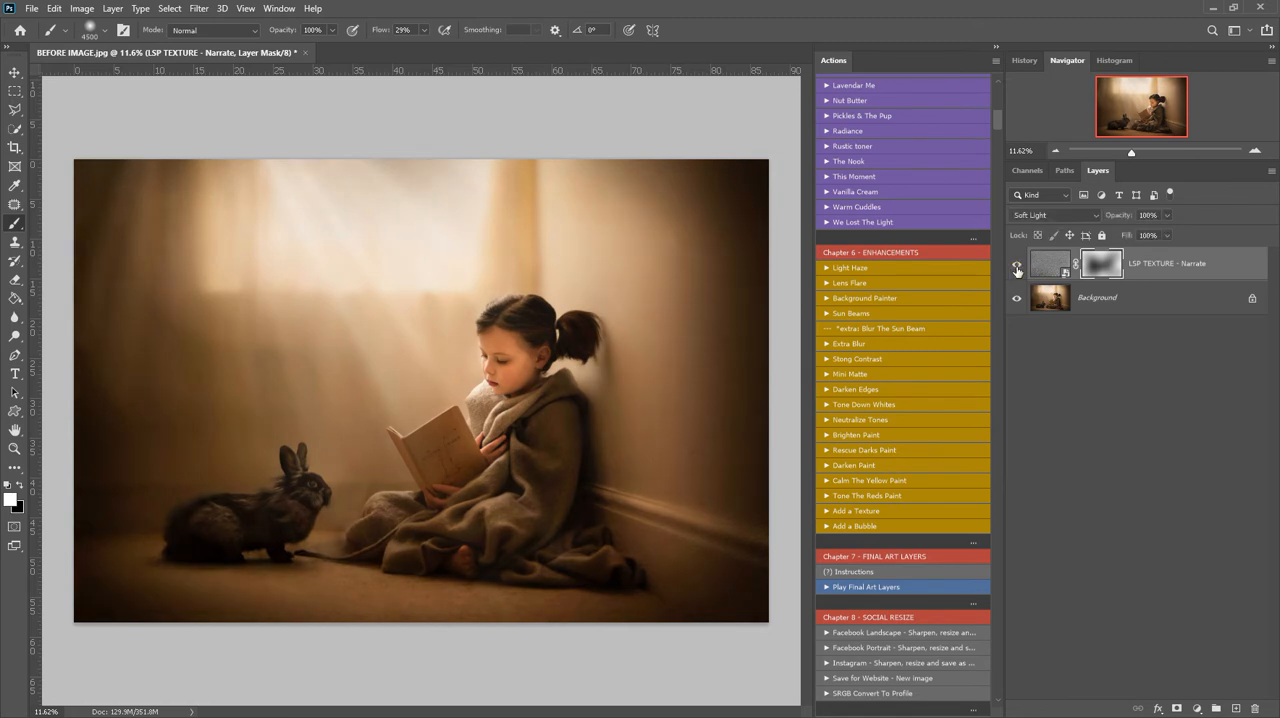
pyautogui.click(64, 8)
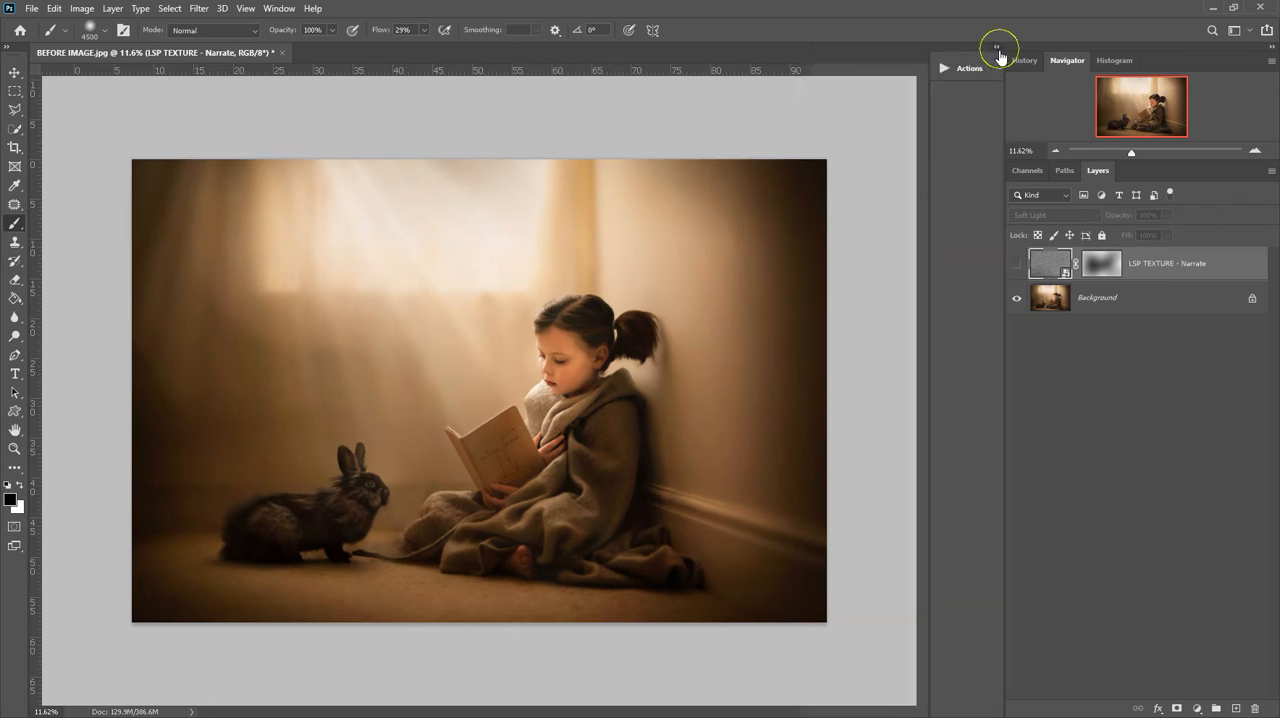
# - Use File > Place Embedded to add LSP TEXTURE - Illustrate.jpg from the sampler folder
pyautogui.click(32, 8)
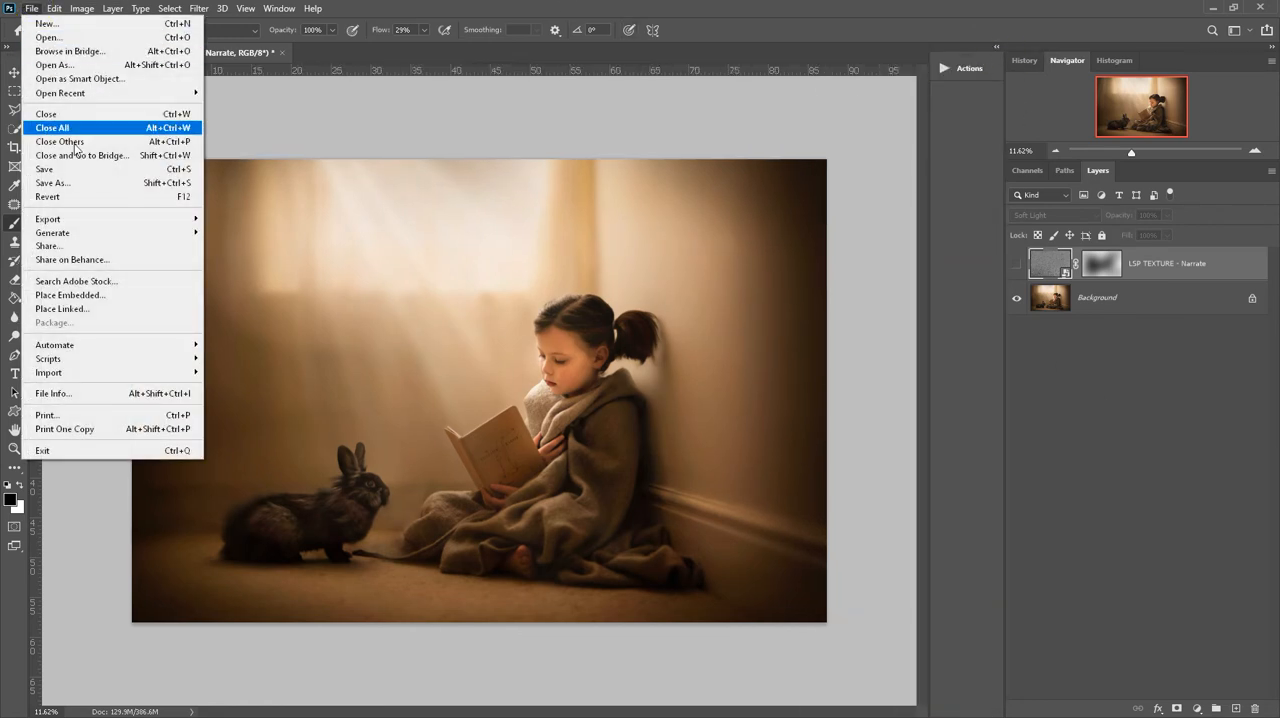
pyautogui.click(68, 294)
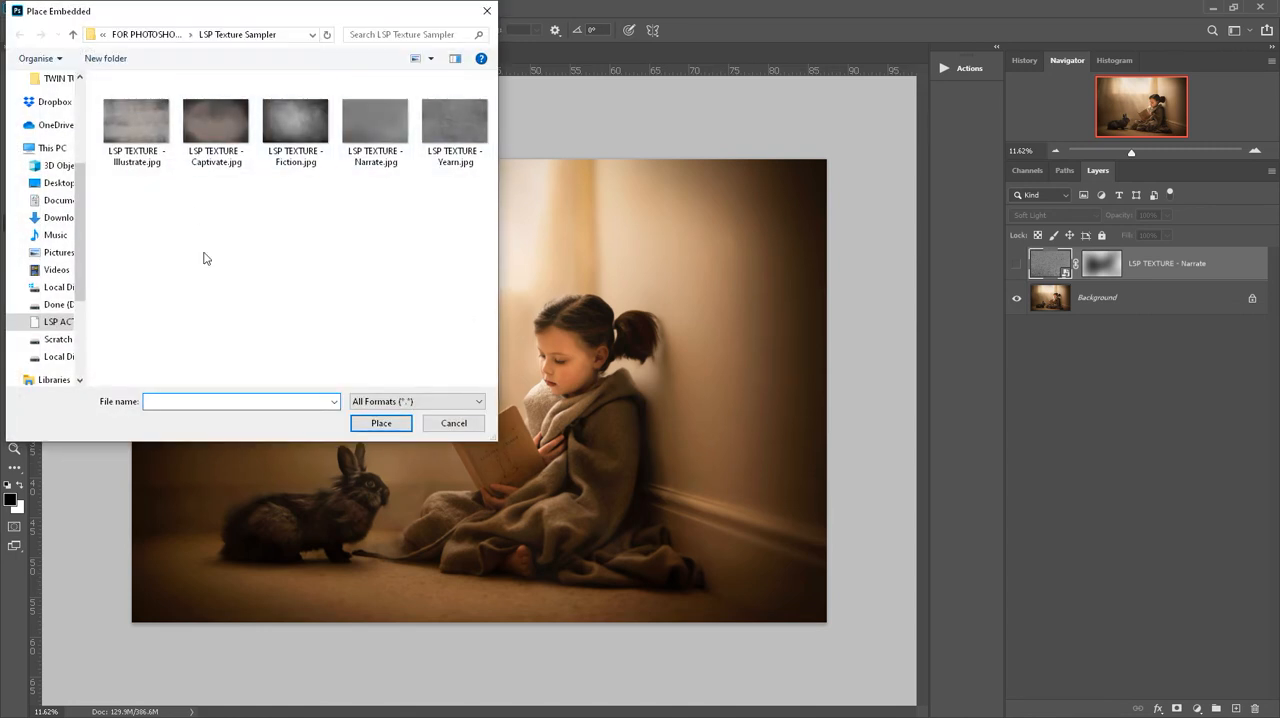
pyautogui.moveTo(296, 328)
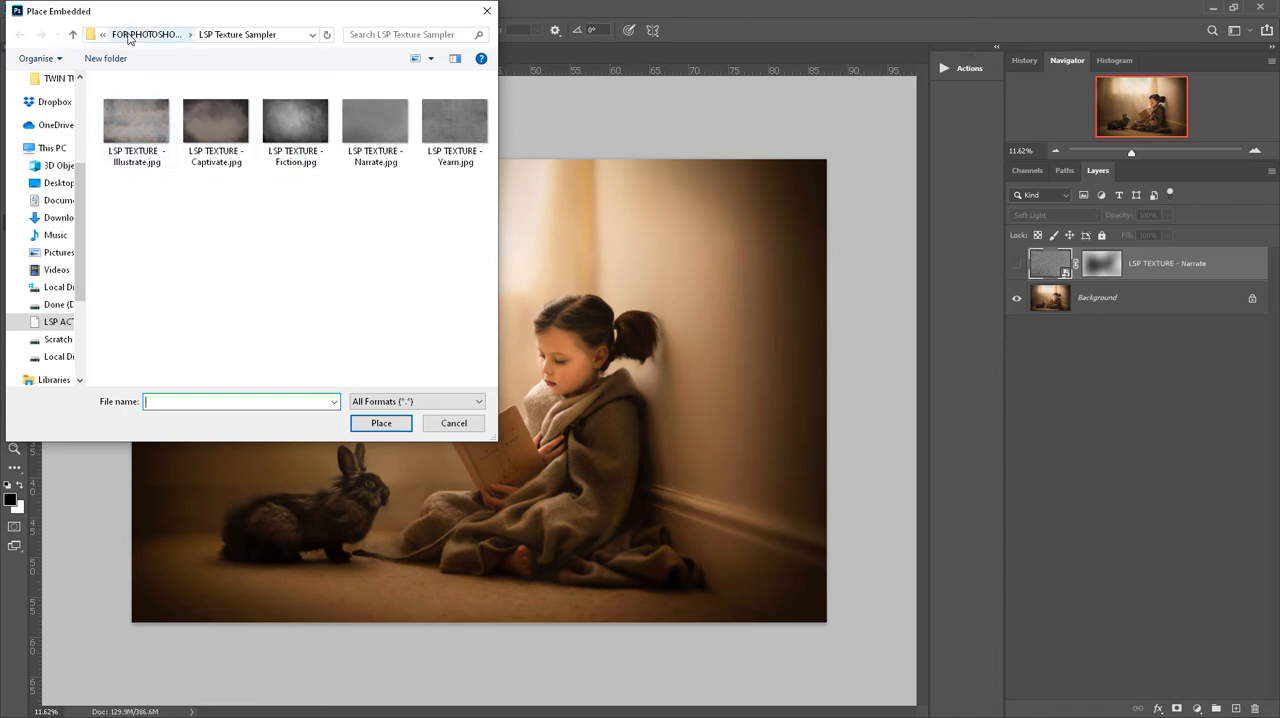
pyautogui.click(136, 120)
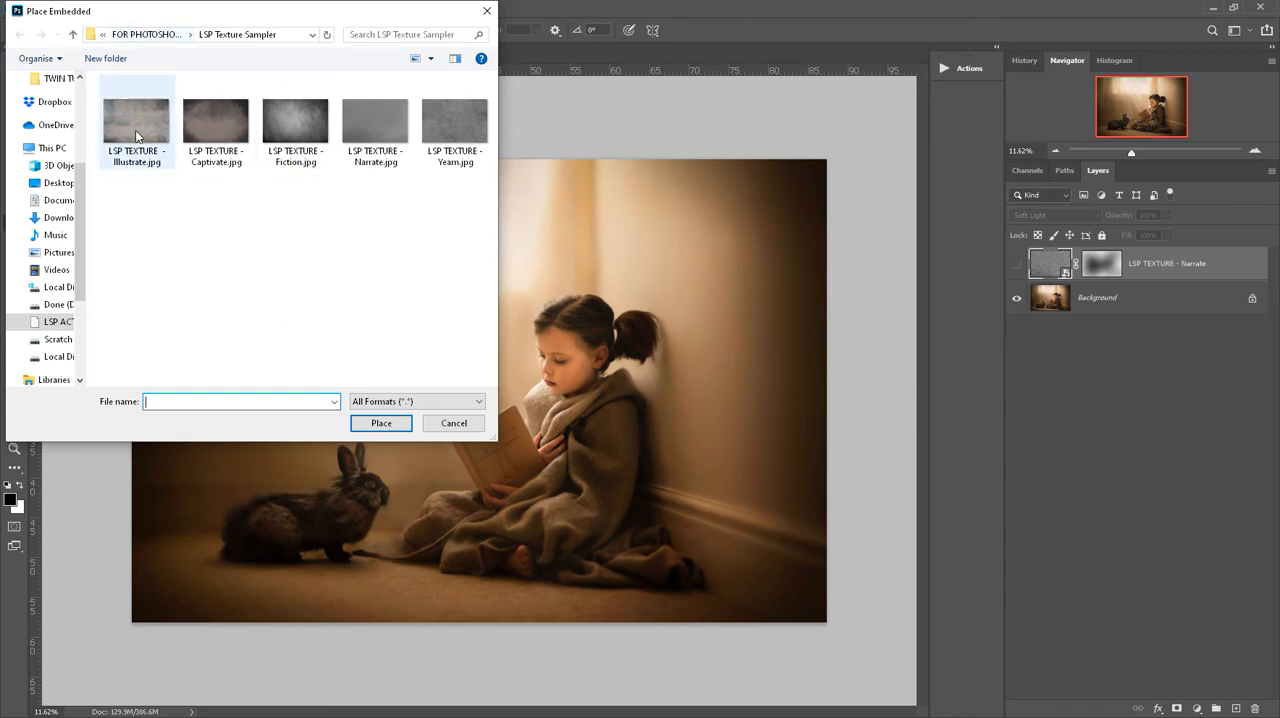
pyautogui.click(452, 424)
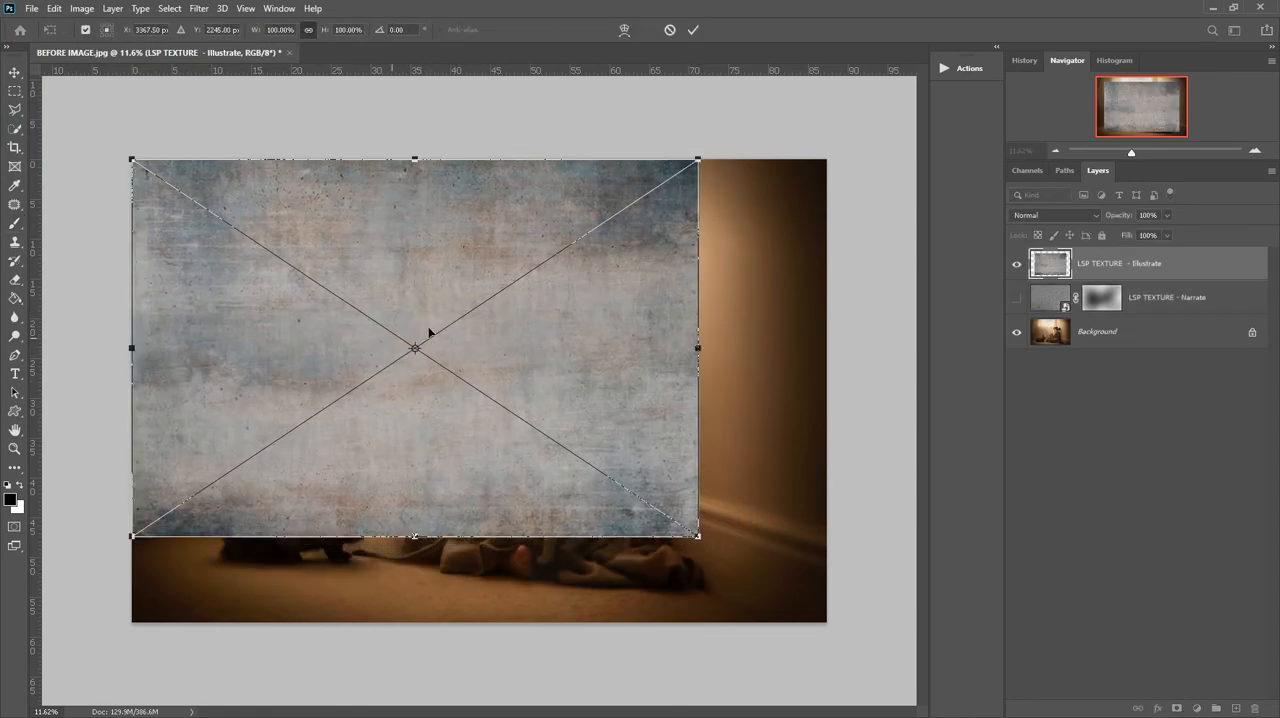
# - Stretch the Illustrate texture over the whole canvas and commit the transform
pyautogui.moveTo(698, 536); pyautogui.dragTo(840, 630)
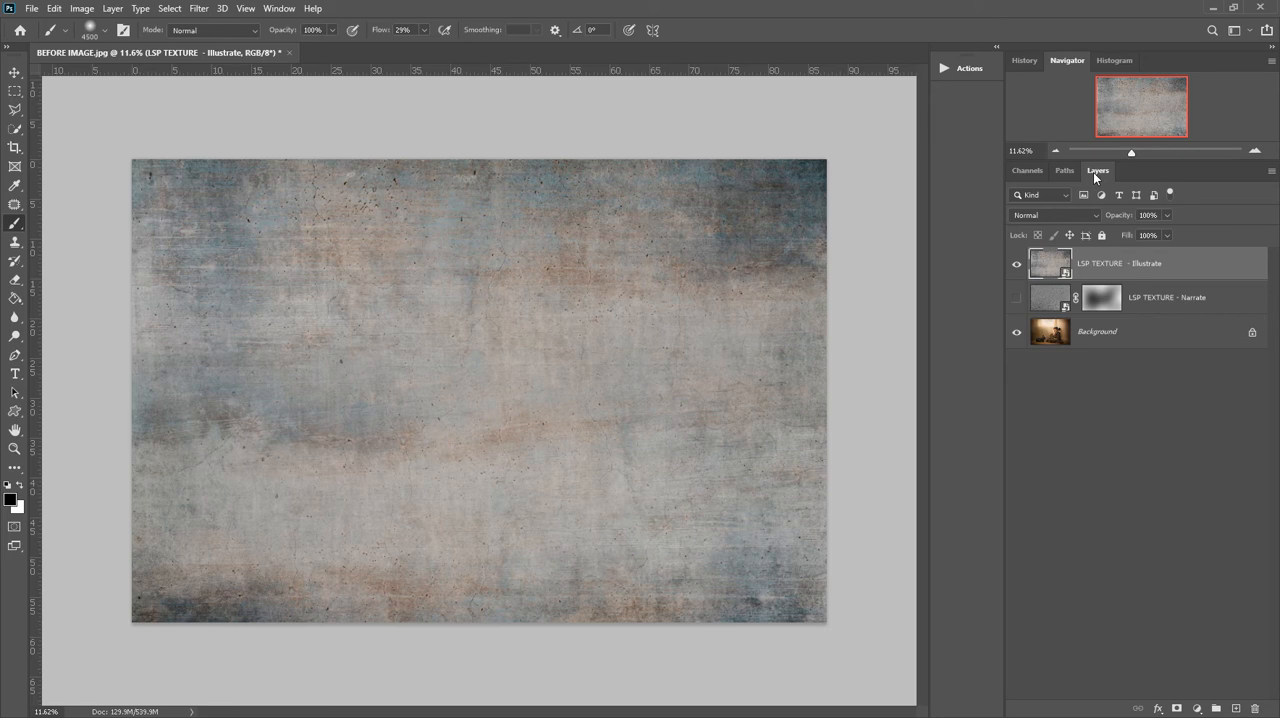
pyautogui.moveTo(876, 48)
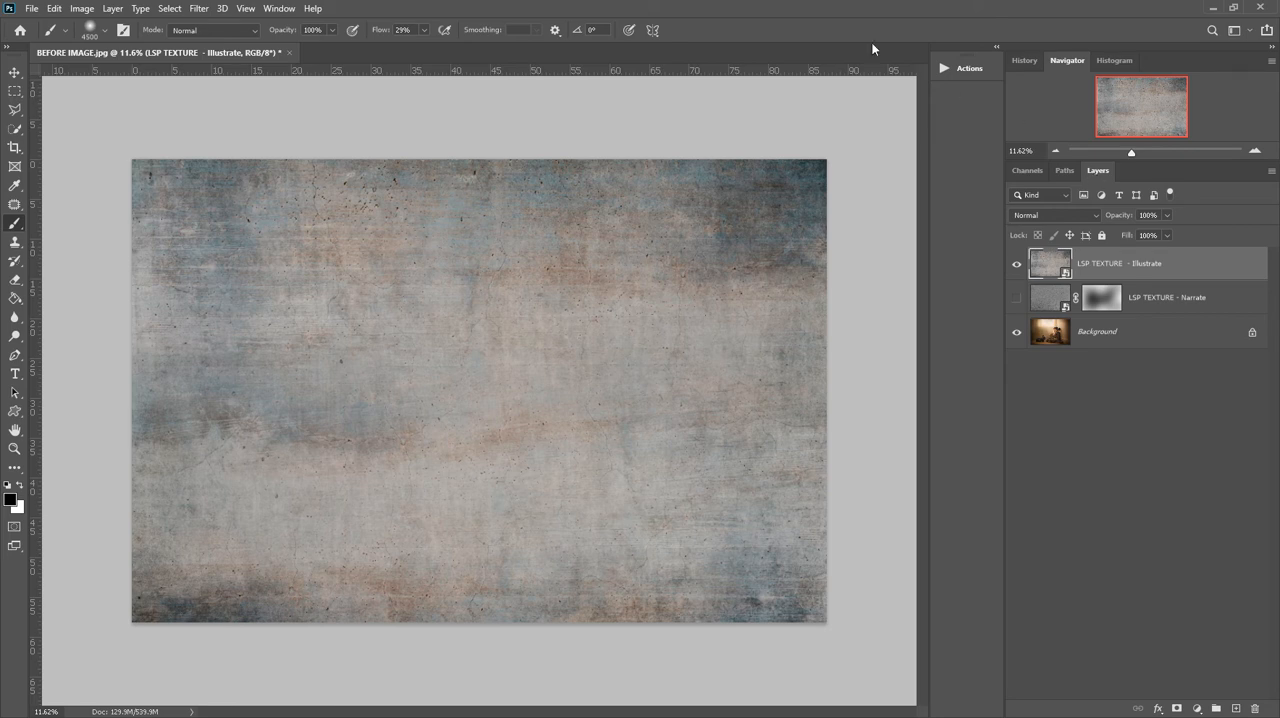
pyautogui.click(276, 8)
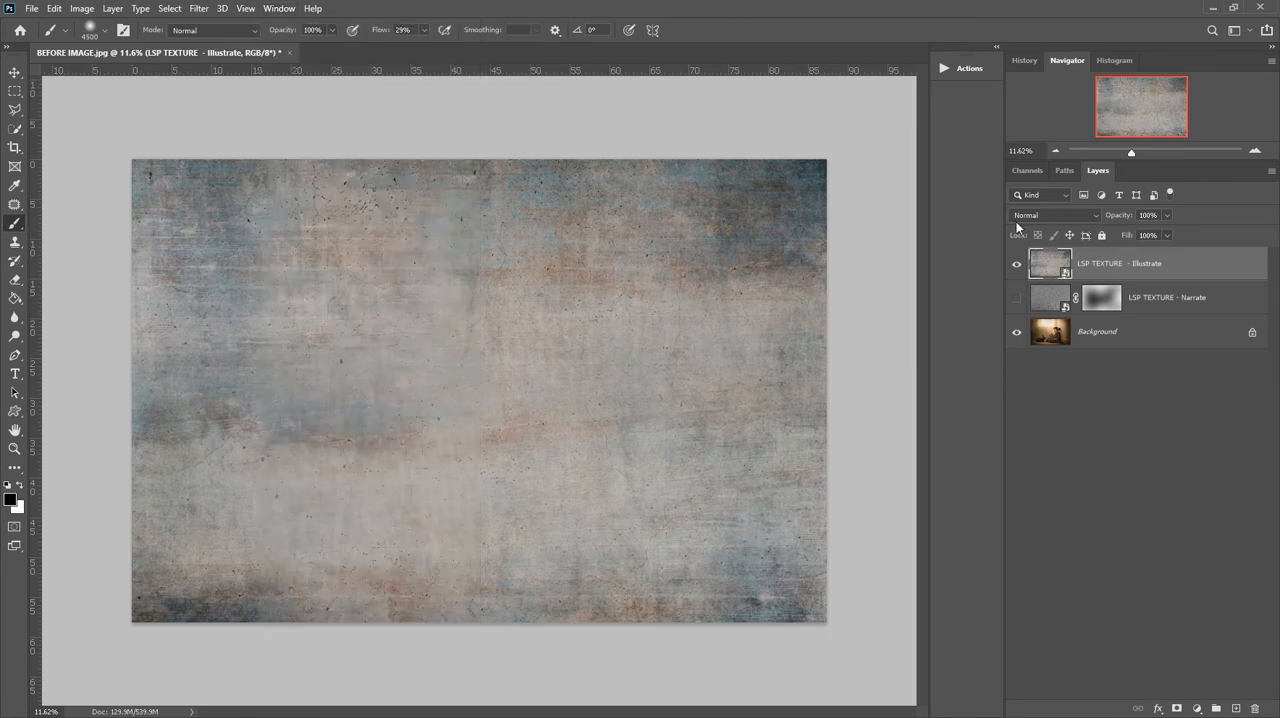
pyautogui.moveTo(1040, 220)
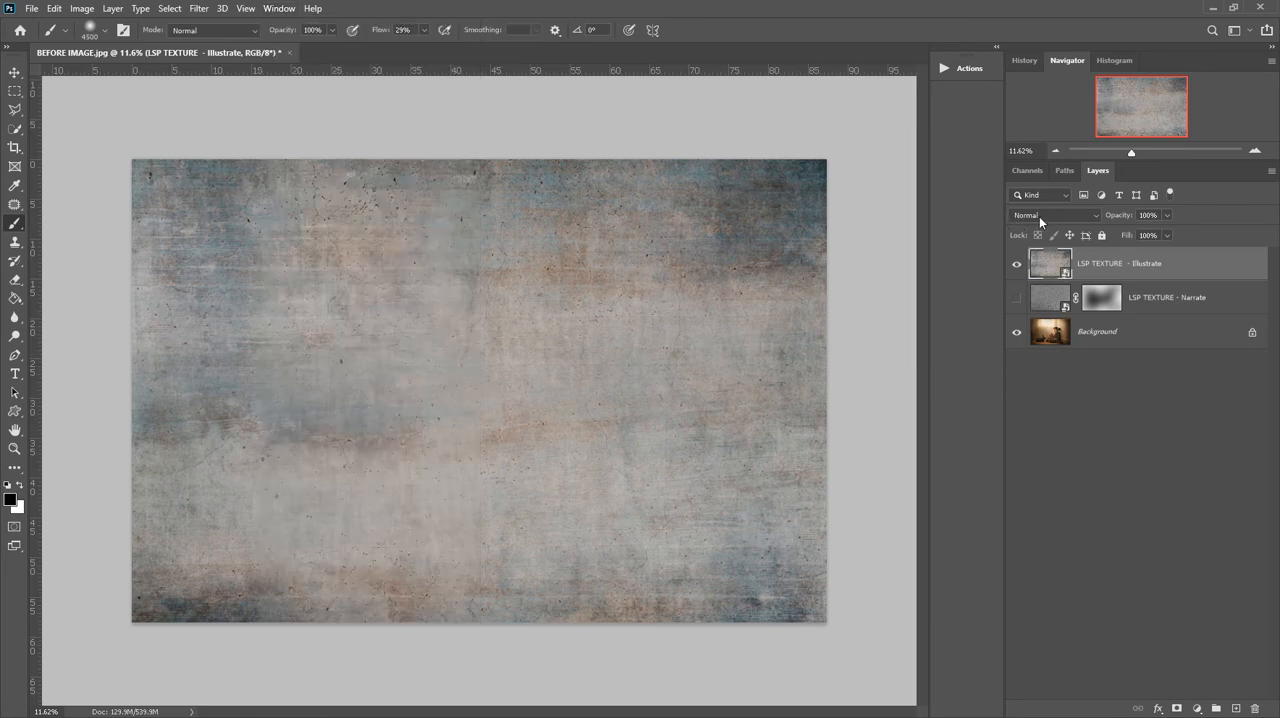
# - Preview Linear Burn, Lighter Color and Overlay, then set the Illustrate layer to Soft Light
pyautogui.click(1056, 214)
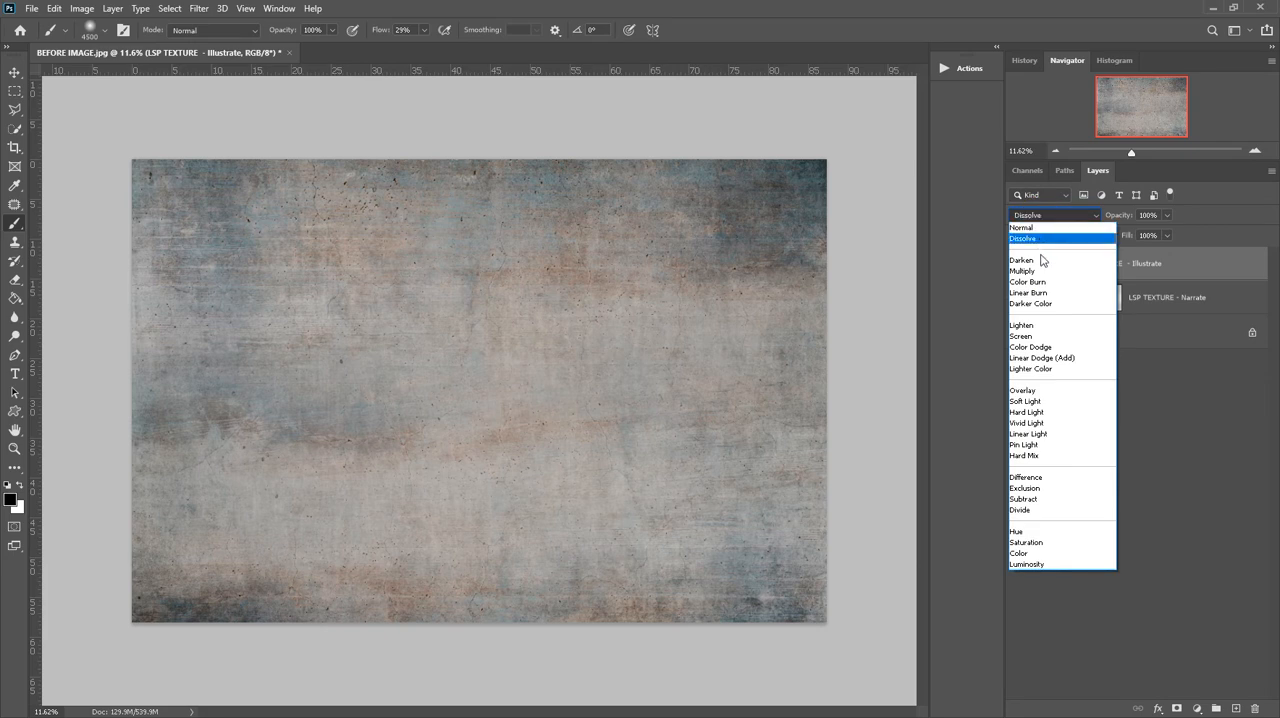
pyautogui.click(1030, 292)
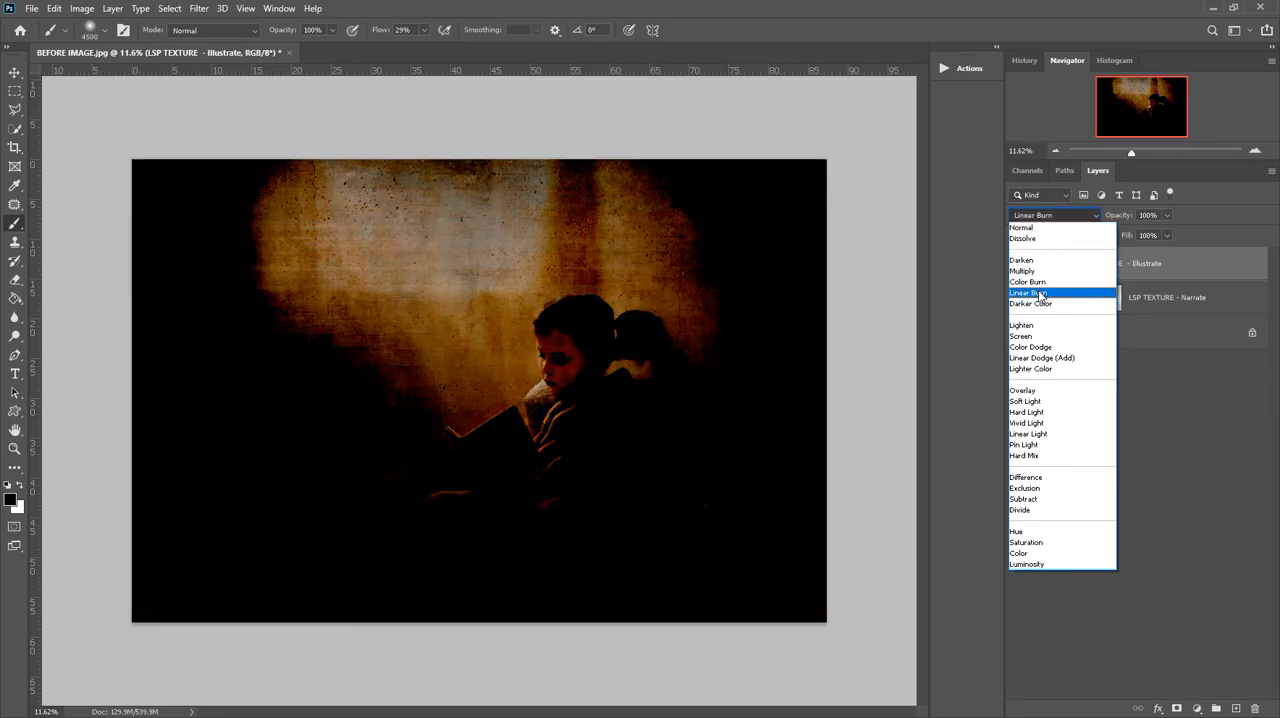
pyautogui.click(1032, 368)
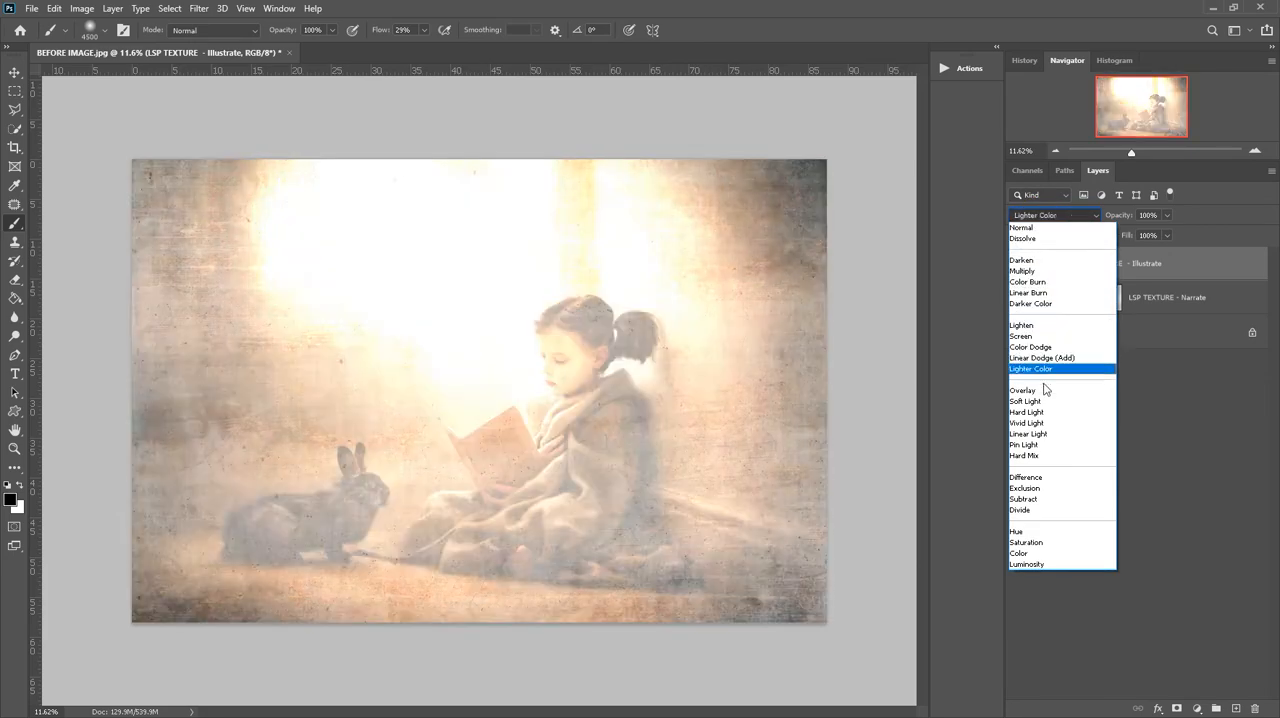
pyautogui.click(1024, 390)
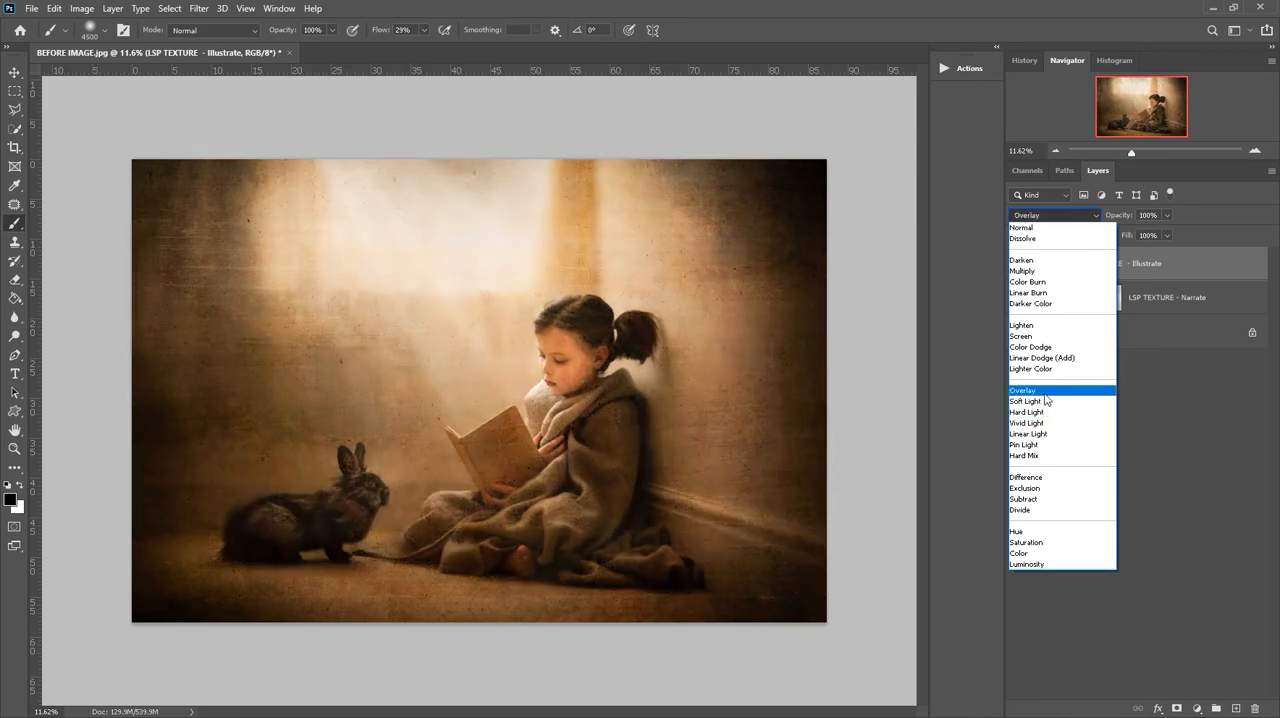
pyautogui.click(1024, 400)
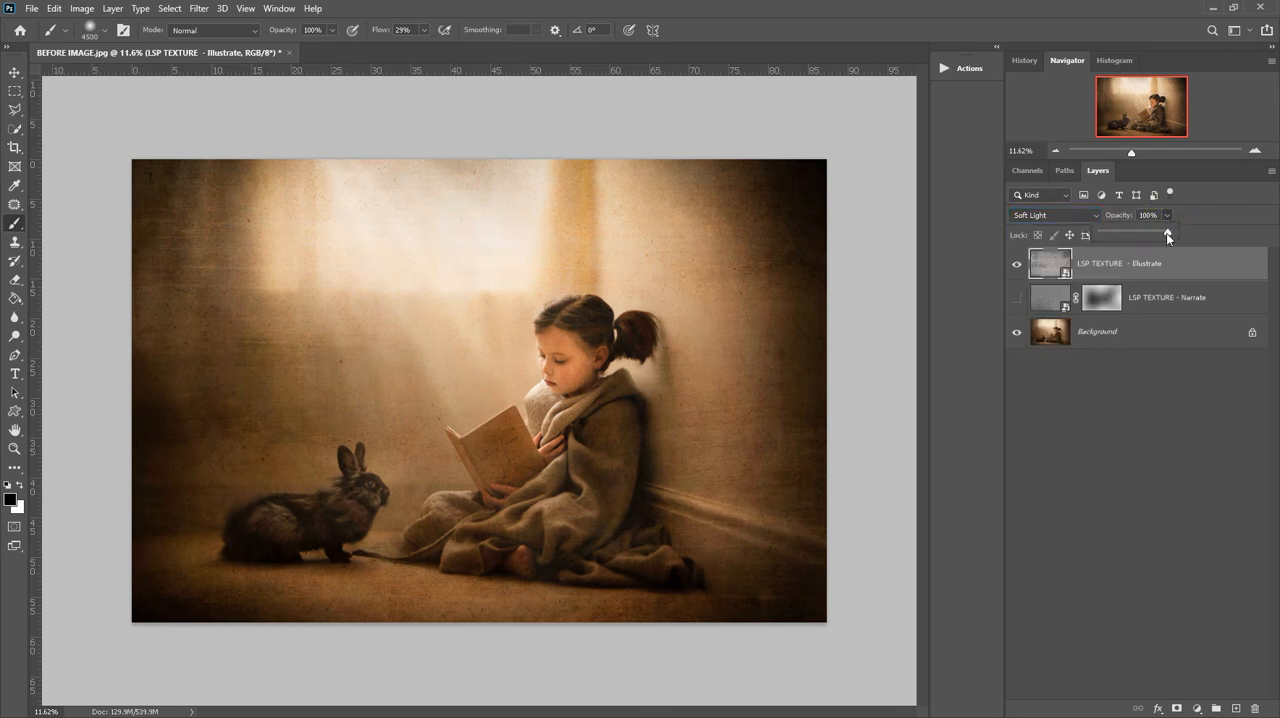
# - Lower the Illustrate layer opacity to 34%, then settle at about 62%
pyautogui.moveTo(1168, 232); pyautogui.dragTo(1144, 232)
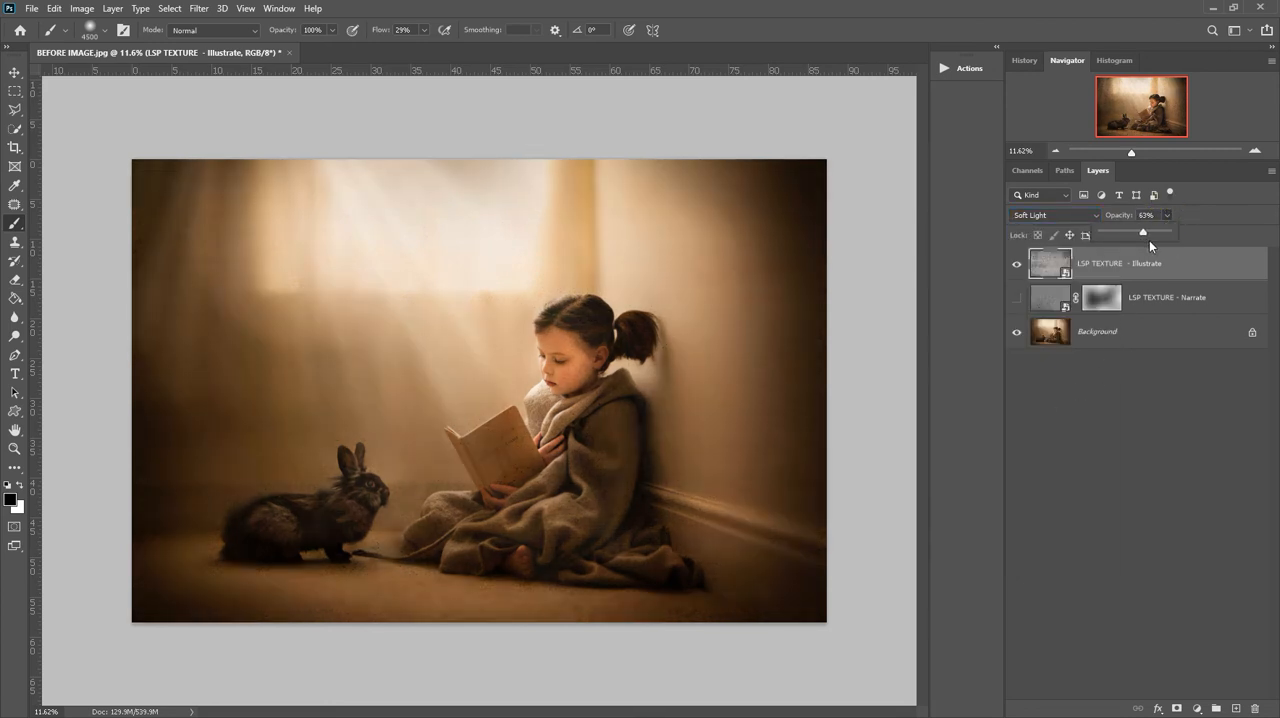
pyautogui.moveTo(1144, 232); pyautogui.dragTo(1118, 232)
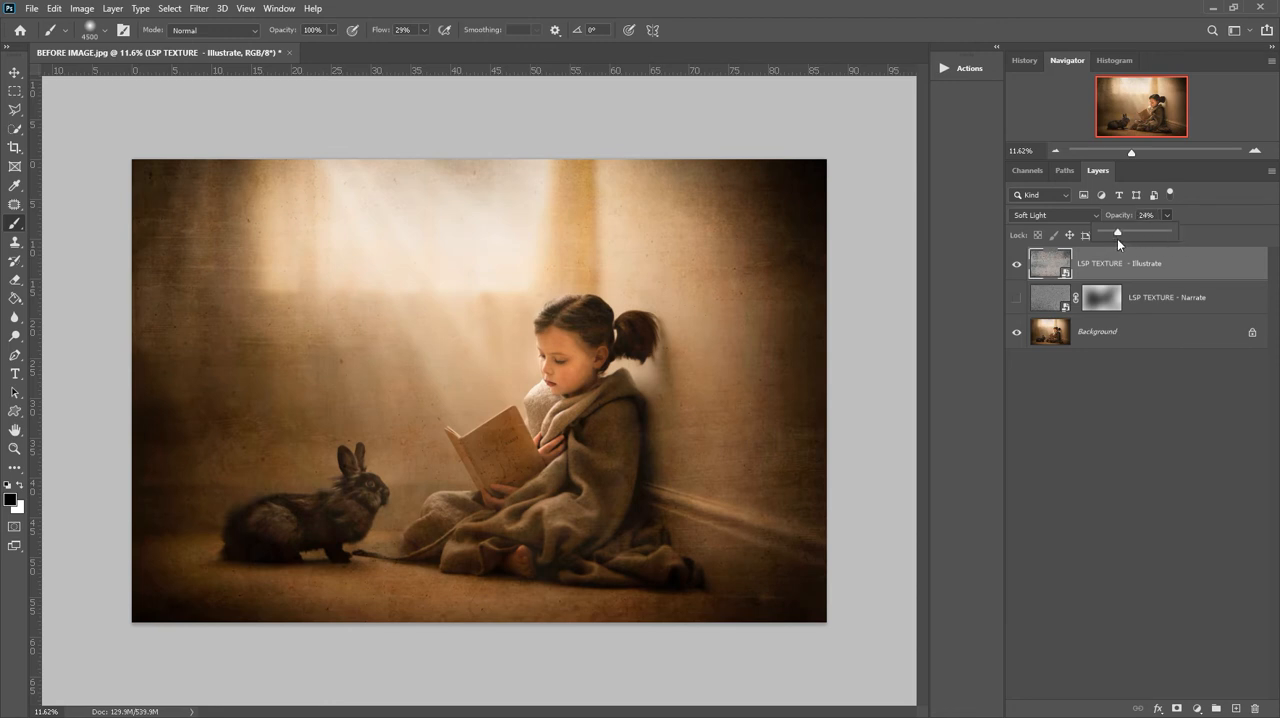
pyautogui.moveTo(1116, 232); pyautogui.dragTo(1130, 232)
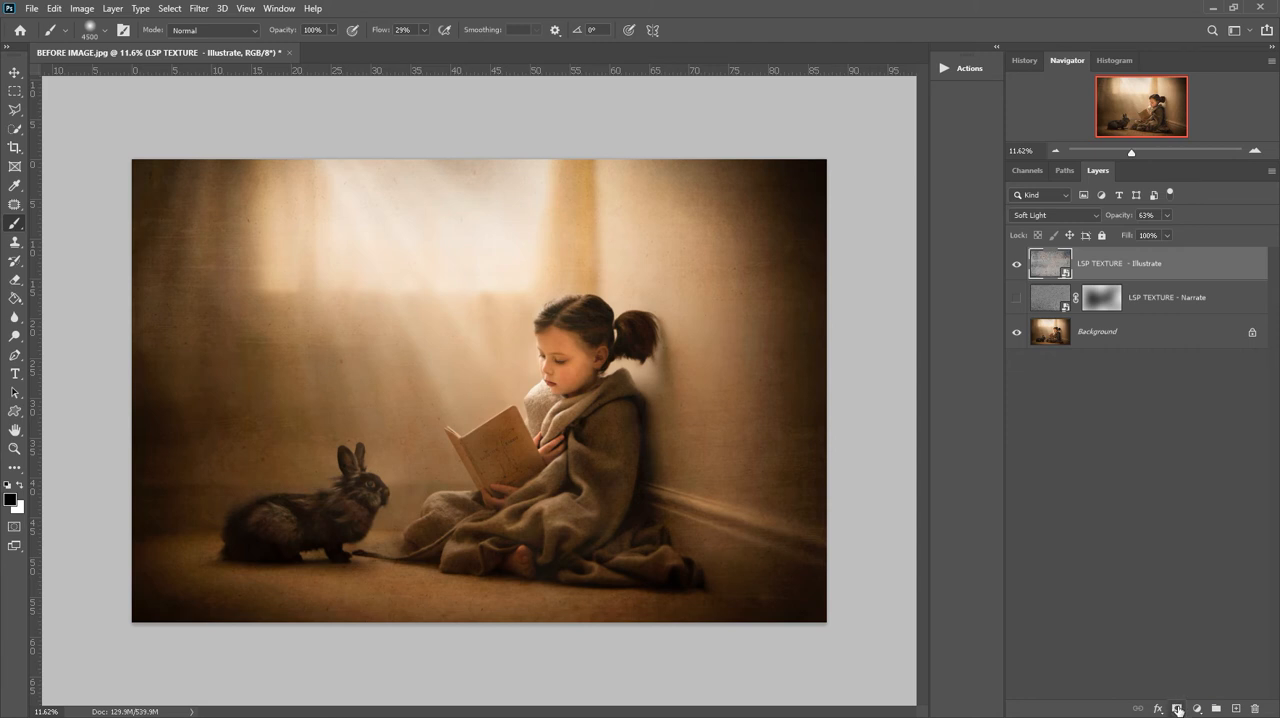
pyautogui.moveTo(1176, 704)
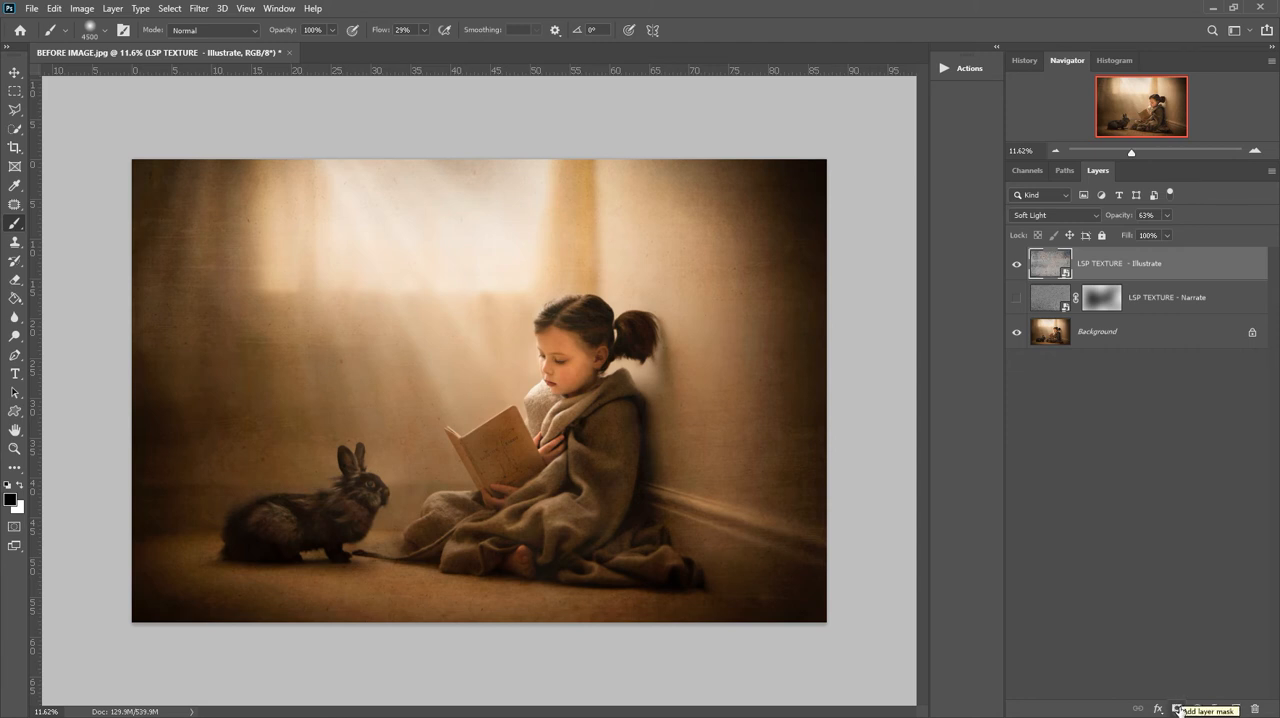
# - Add a layer mask to the Illustrate texture and paint soft black over the girl and window light
pyautogui.click(1180, 708)
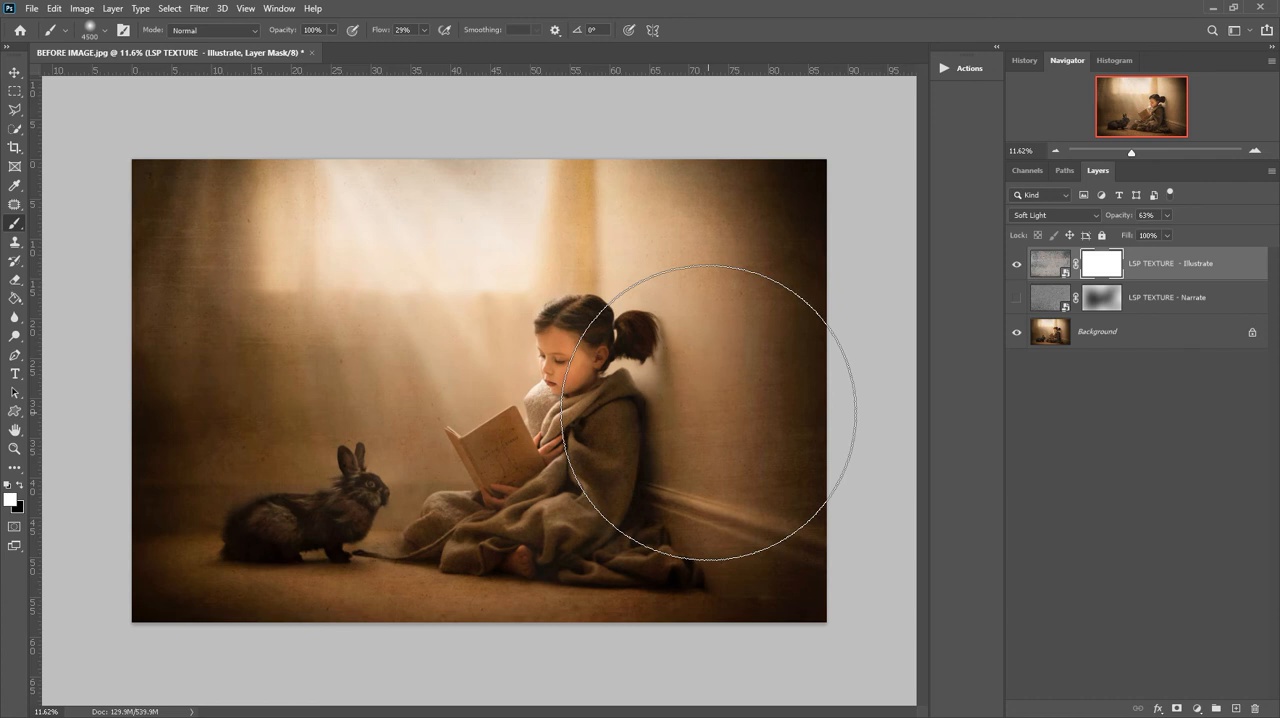
pyautogui.moveTo(710, 524)
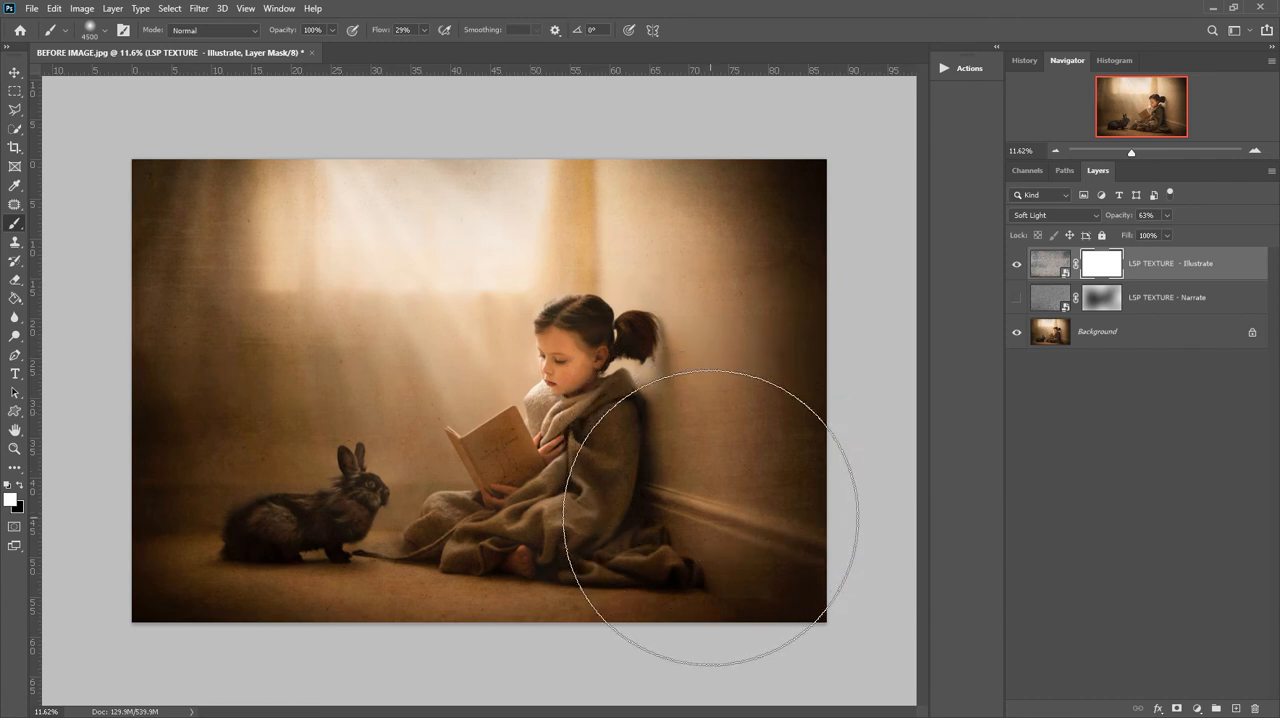
pyautogui.moveTo(160, 440)
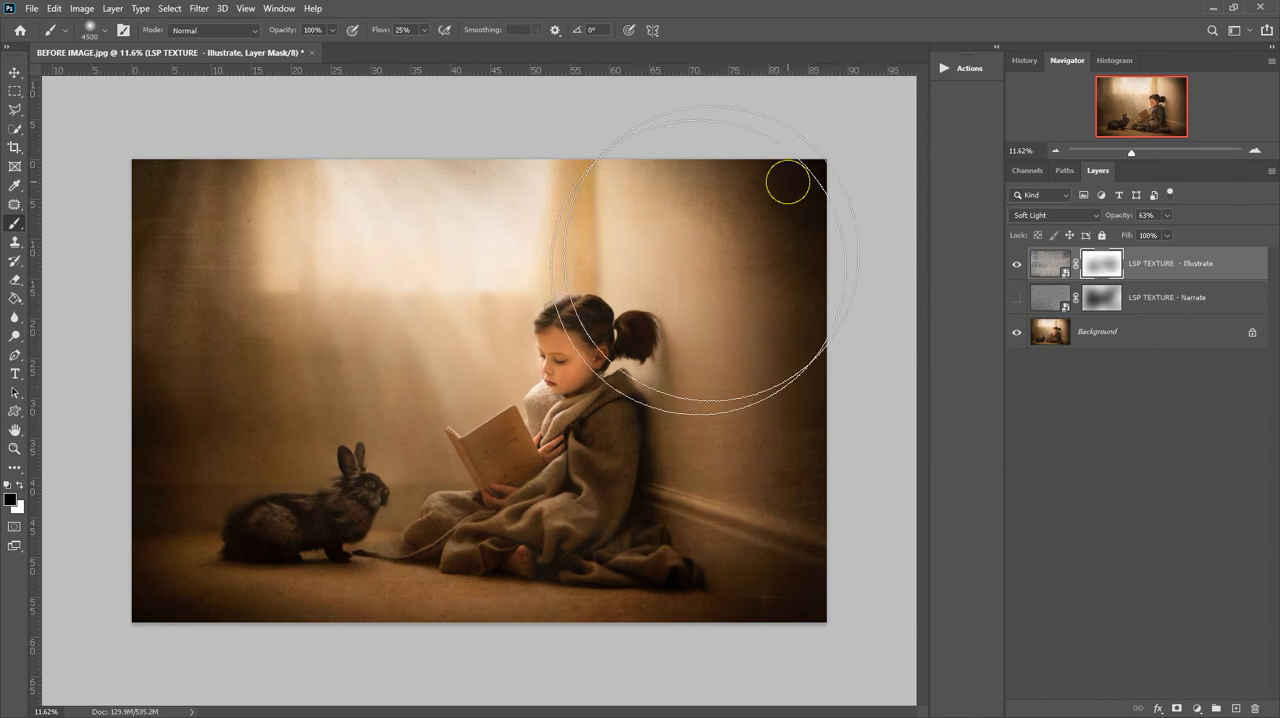
pyautogui.moveTo(288, 456)
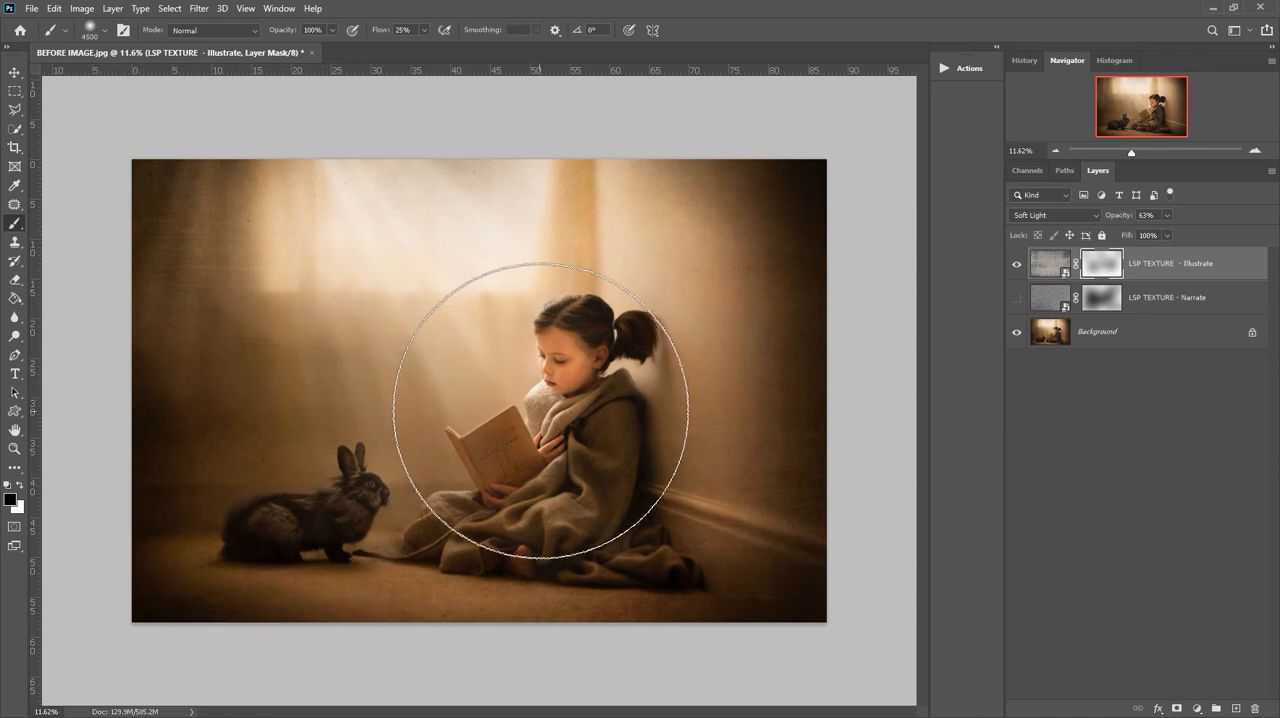
pyautogui.moveTo(844, 434)
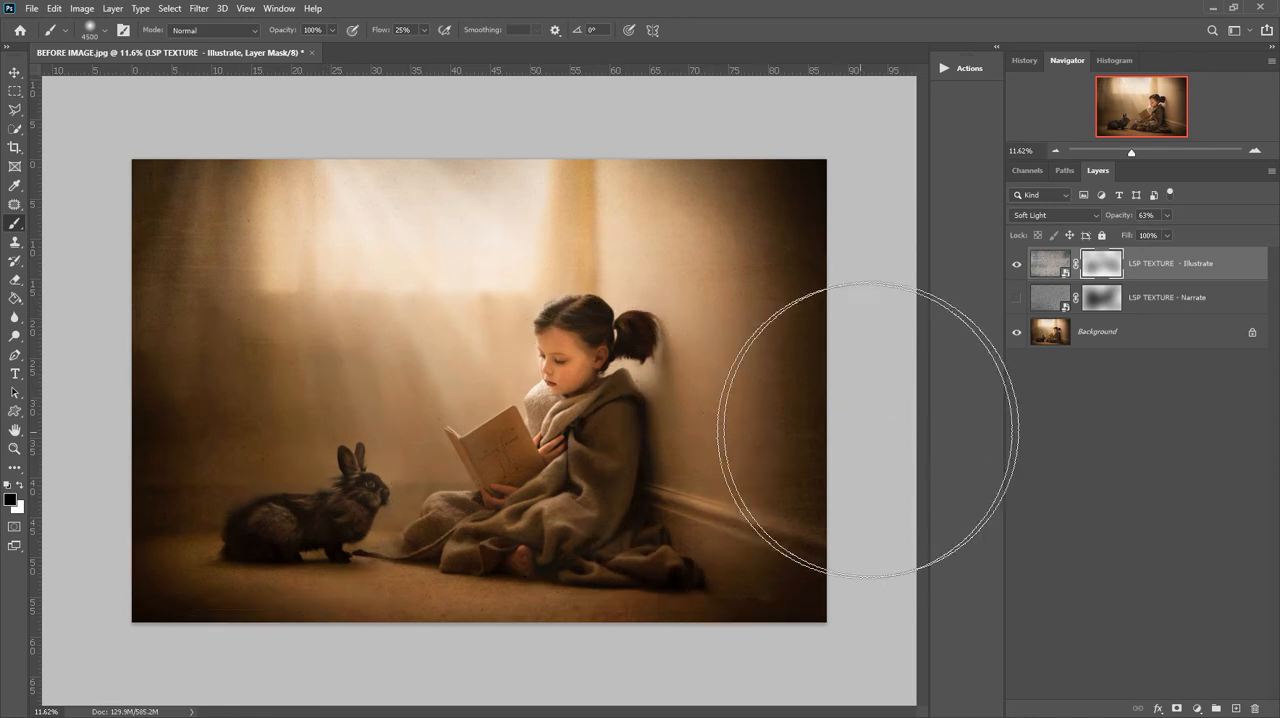
pyautogui.click(1016, 264)
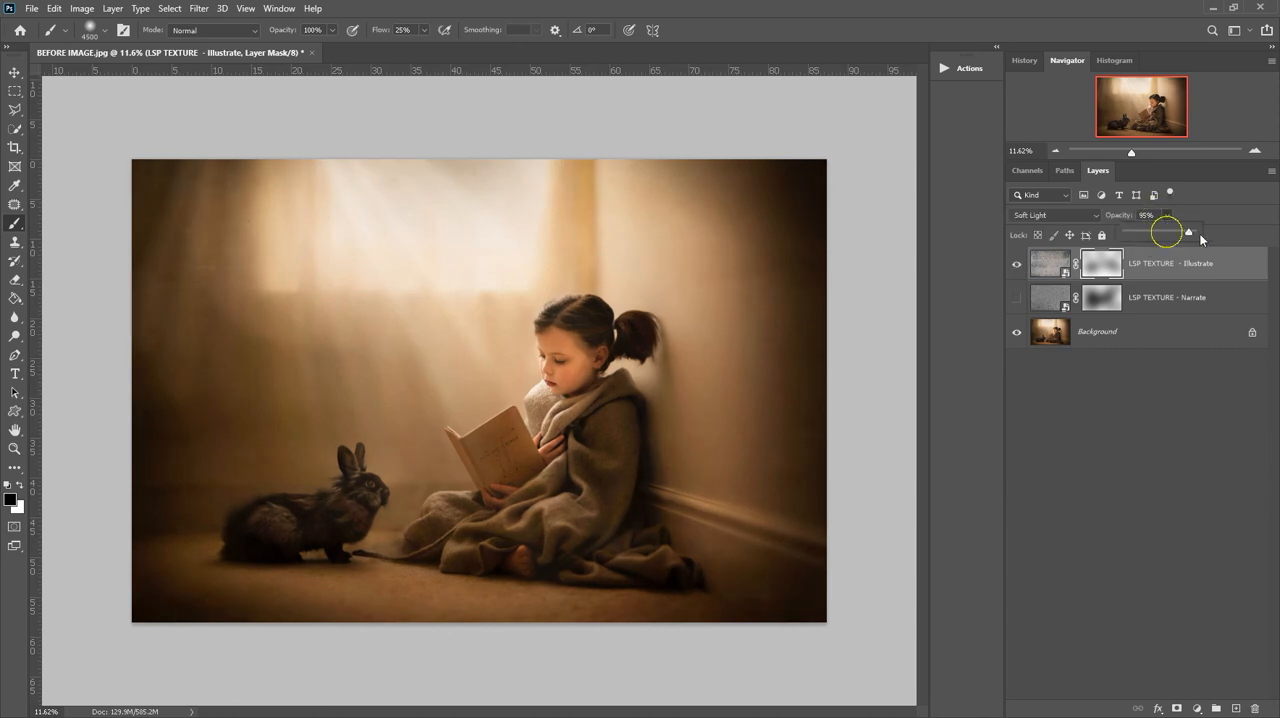
# - Raise opacity to 100%, preview Overlay, and keep the Illustrate layer in Soft Light
pyautogui.click(1052, 214)
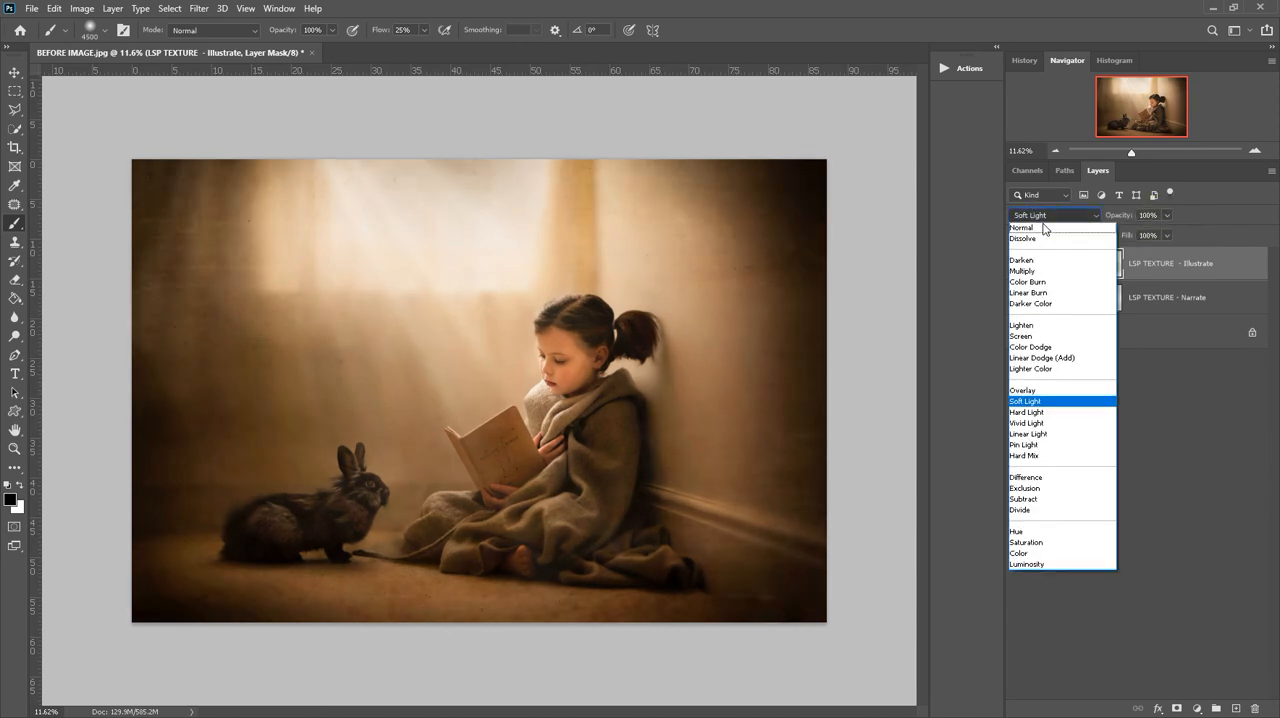
pyautogui.click(1026, 422)
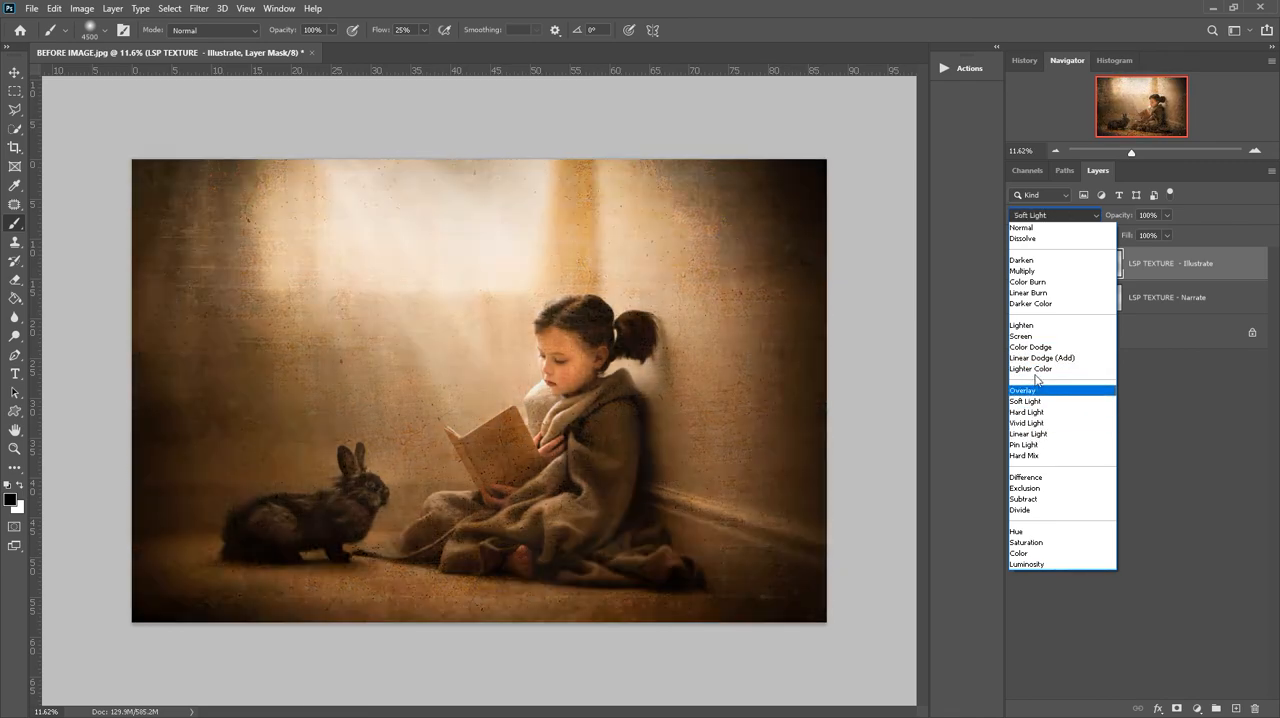
pyautogui.click(1020, 390)
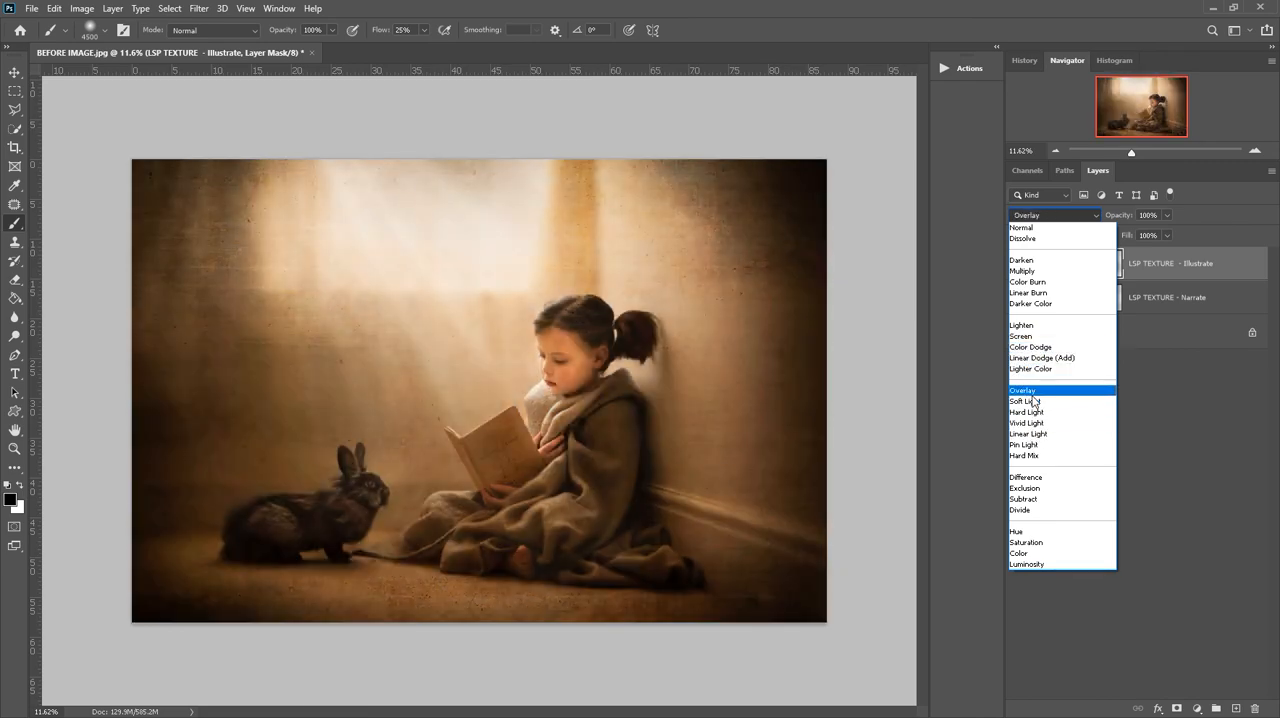
pyautogui.click(1030, 400)
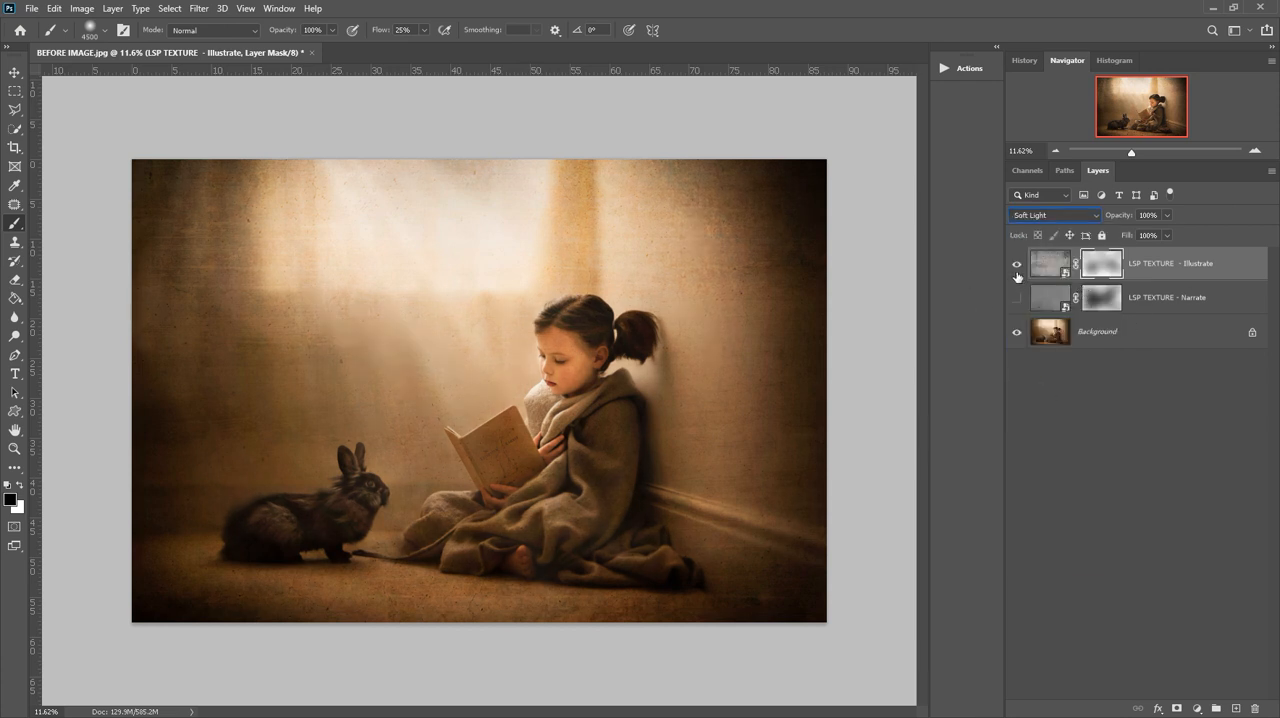
pyautogui.click(1016, 264)
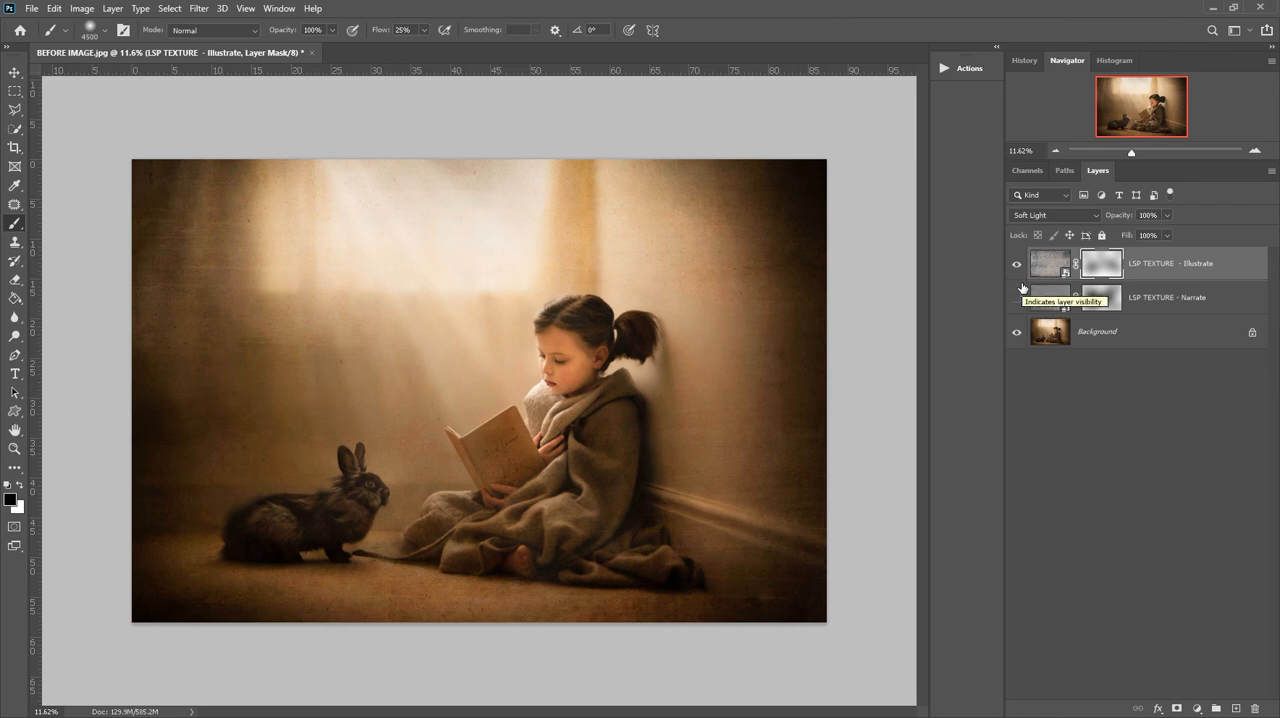
pyautogui.moveTo(1030, 288)
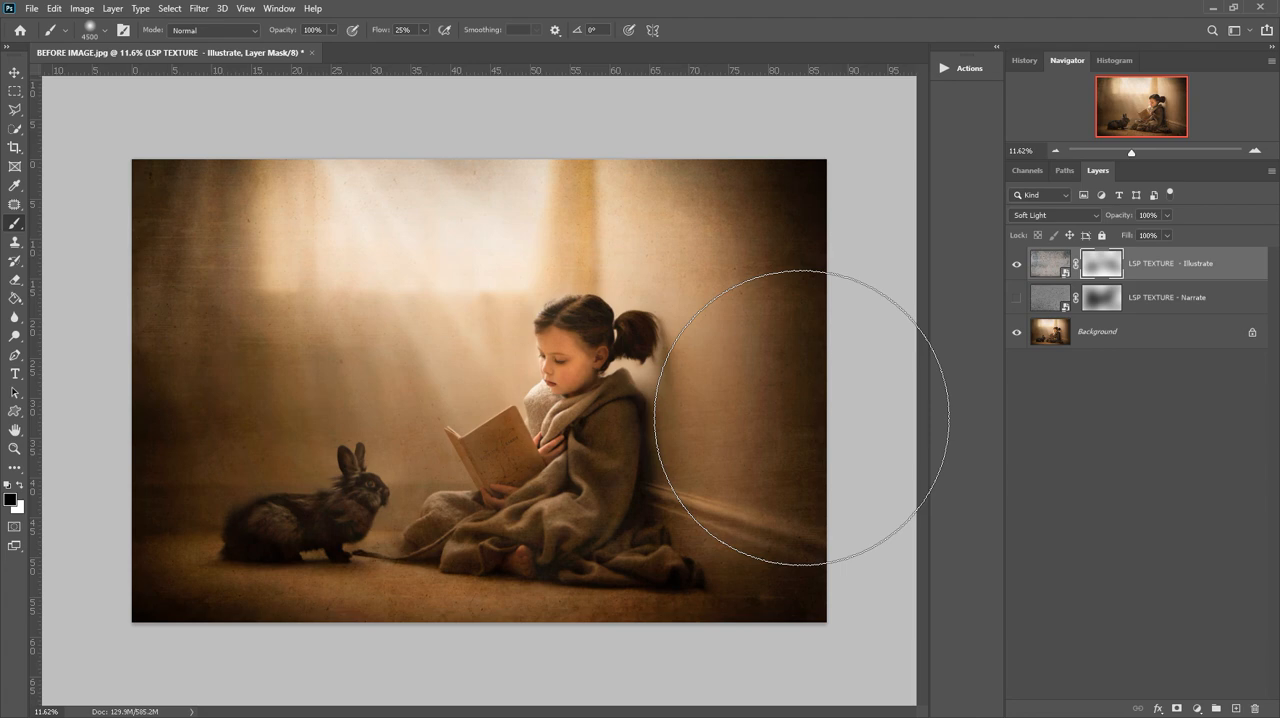
pyautogui.moveTo(796, 404)
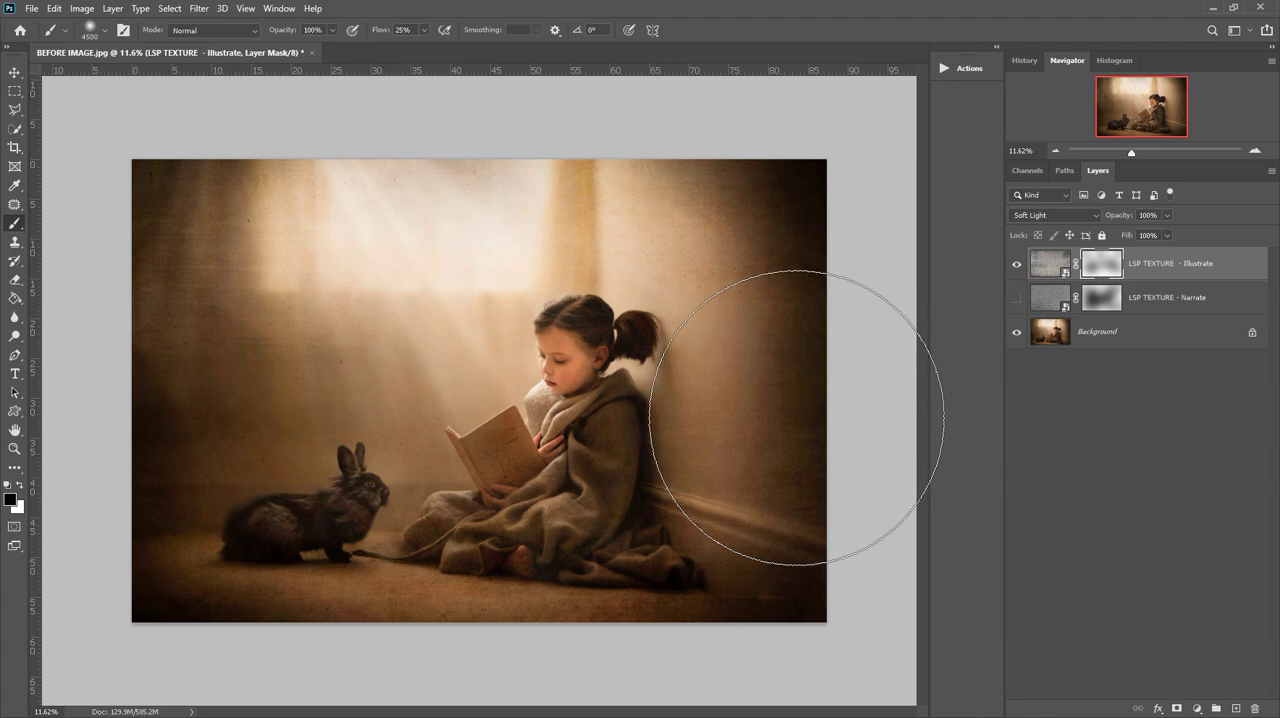